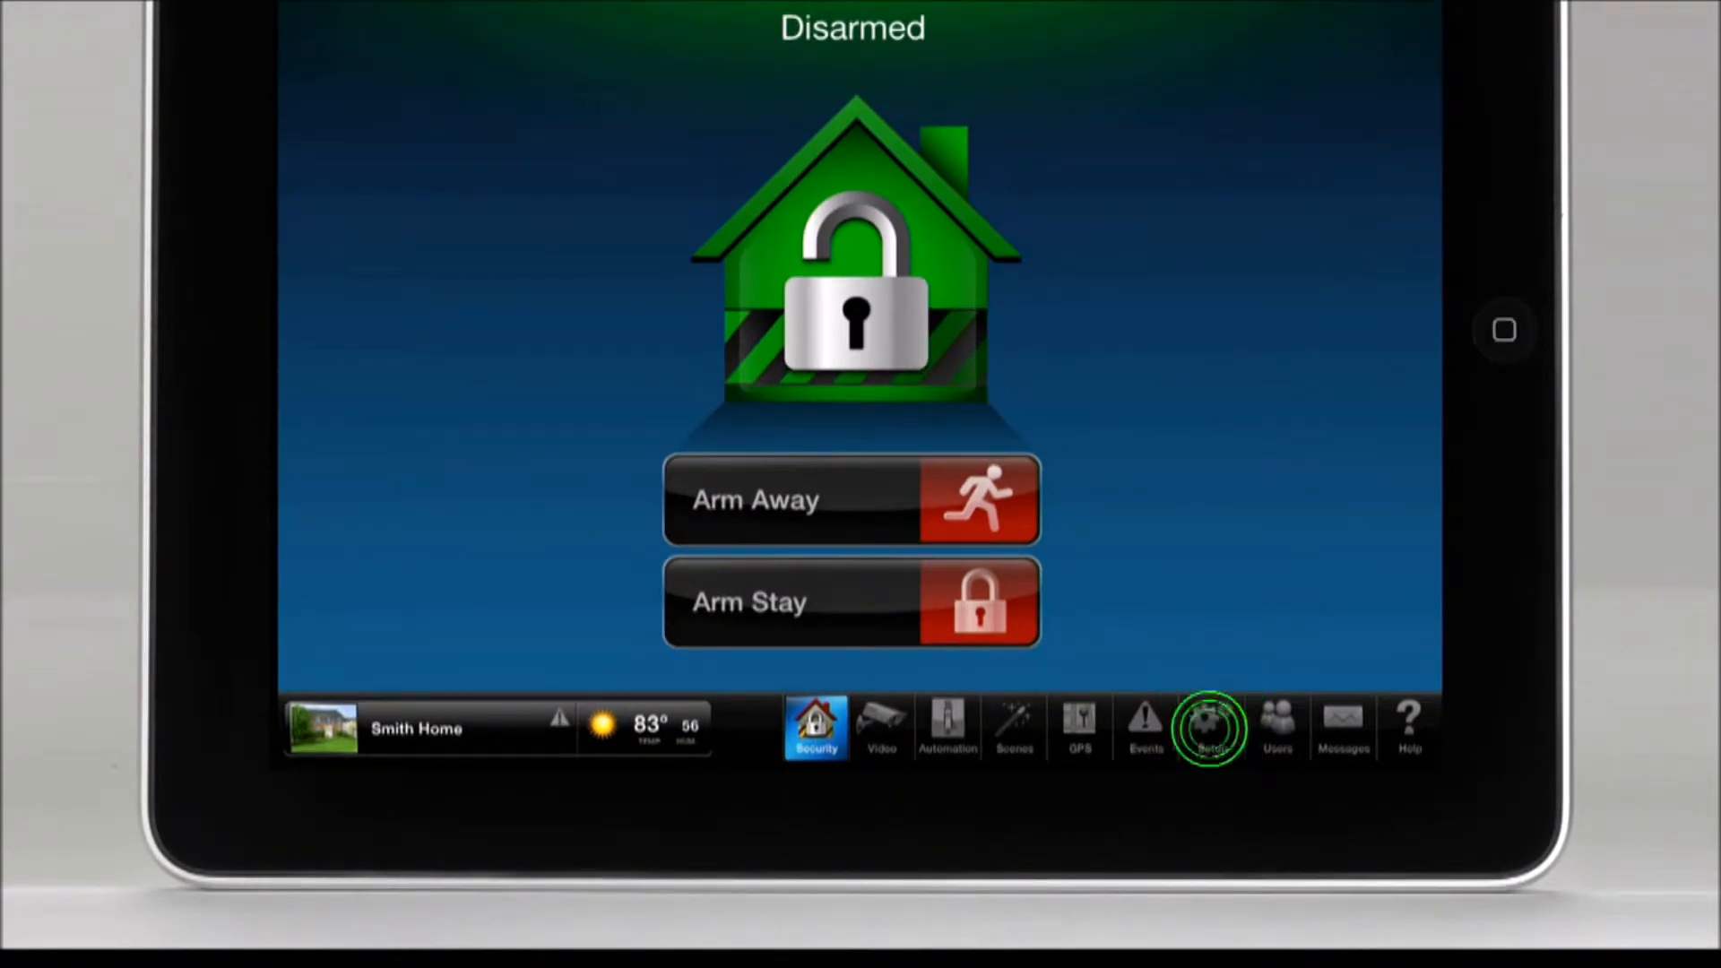
- Open the Notifications, Schedules & Rules screen from the bottom toolbar
click(1210, 728)
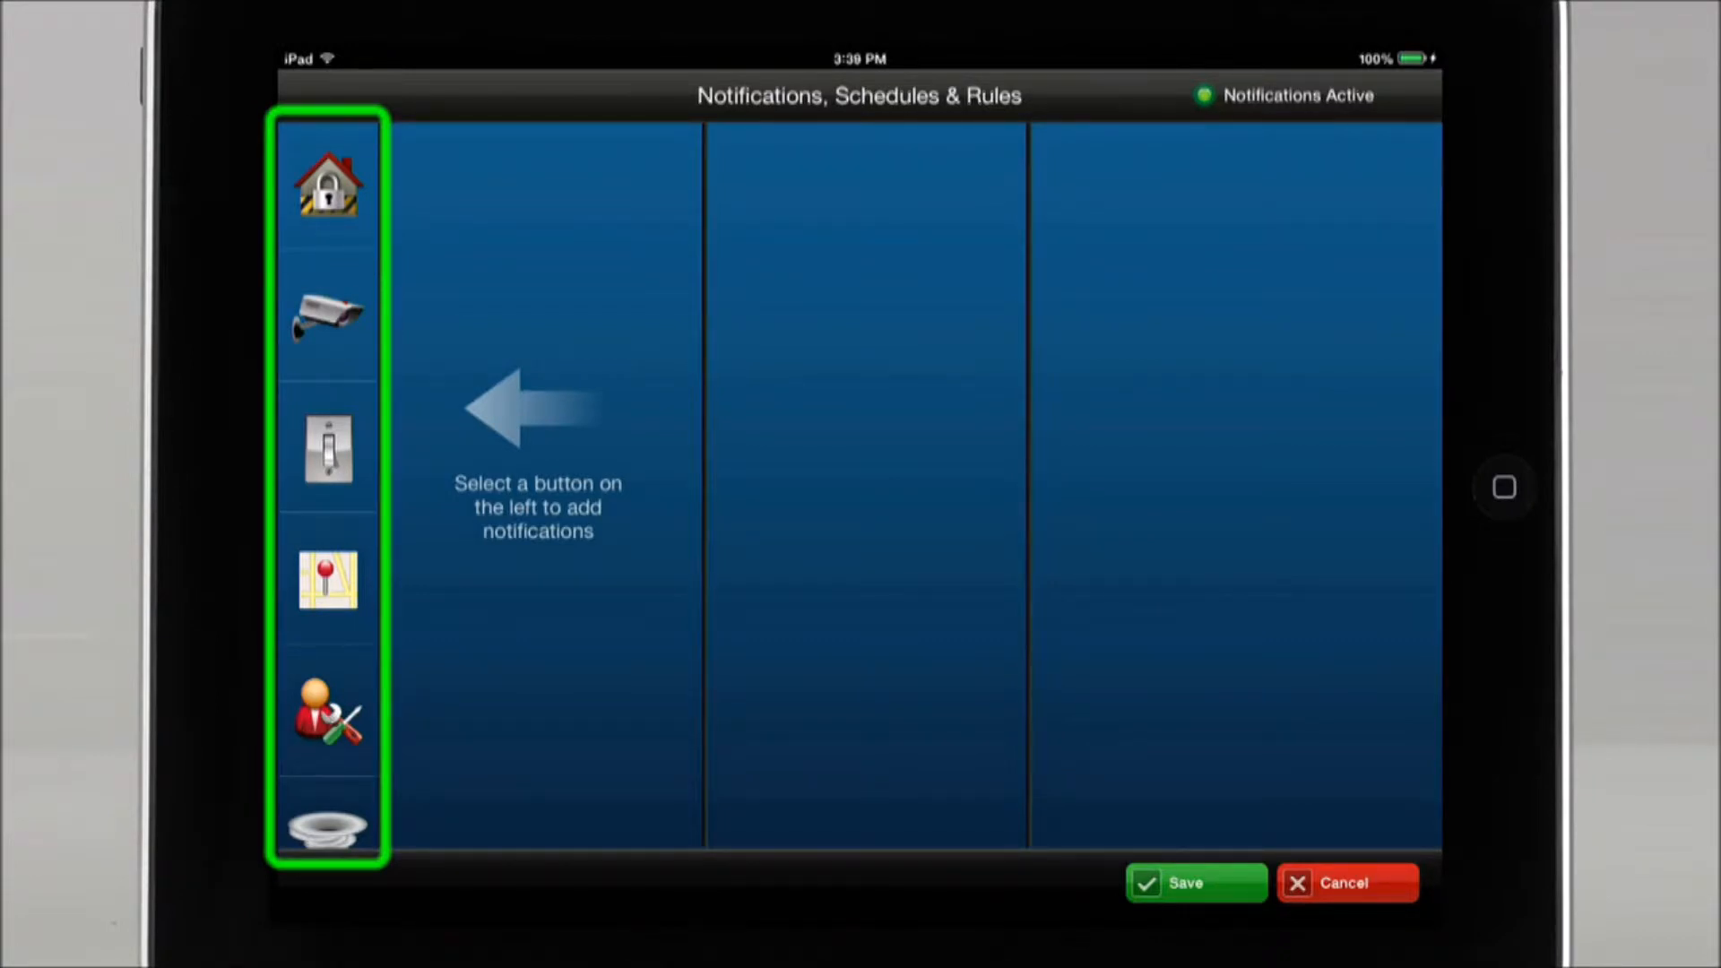
- Browse the Security, Video, GPS tracker and Emergency categories, returning to Security
click(327, 183)
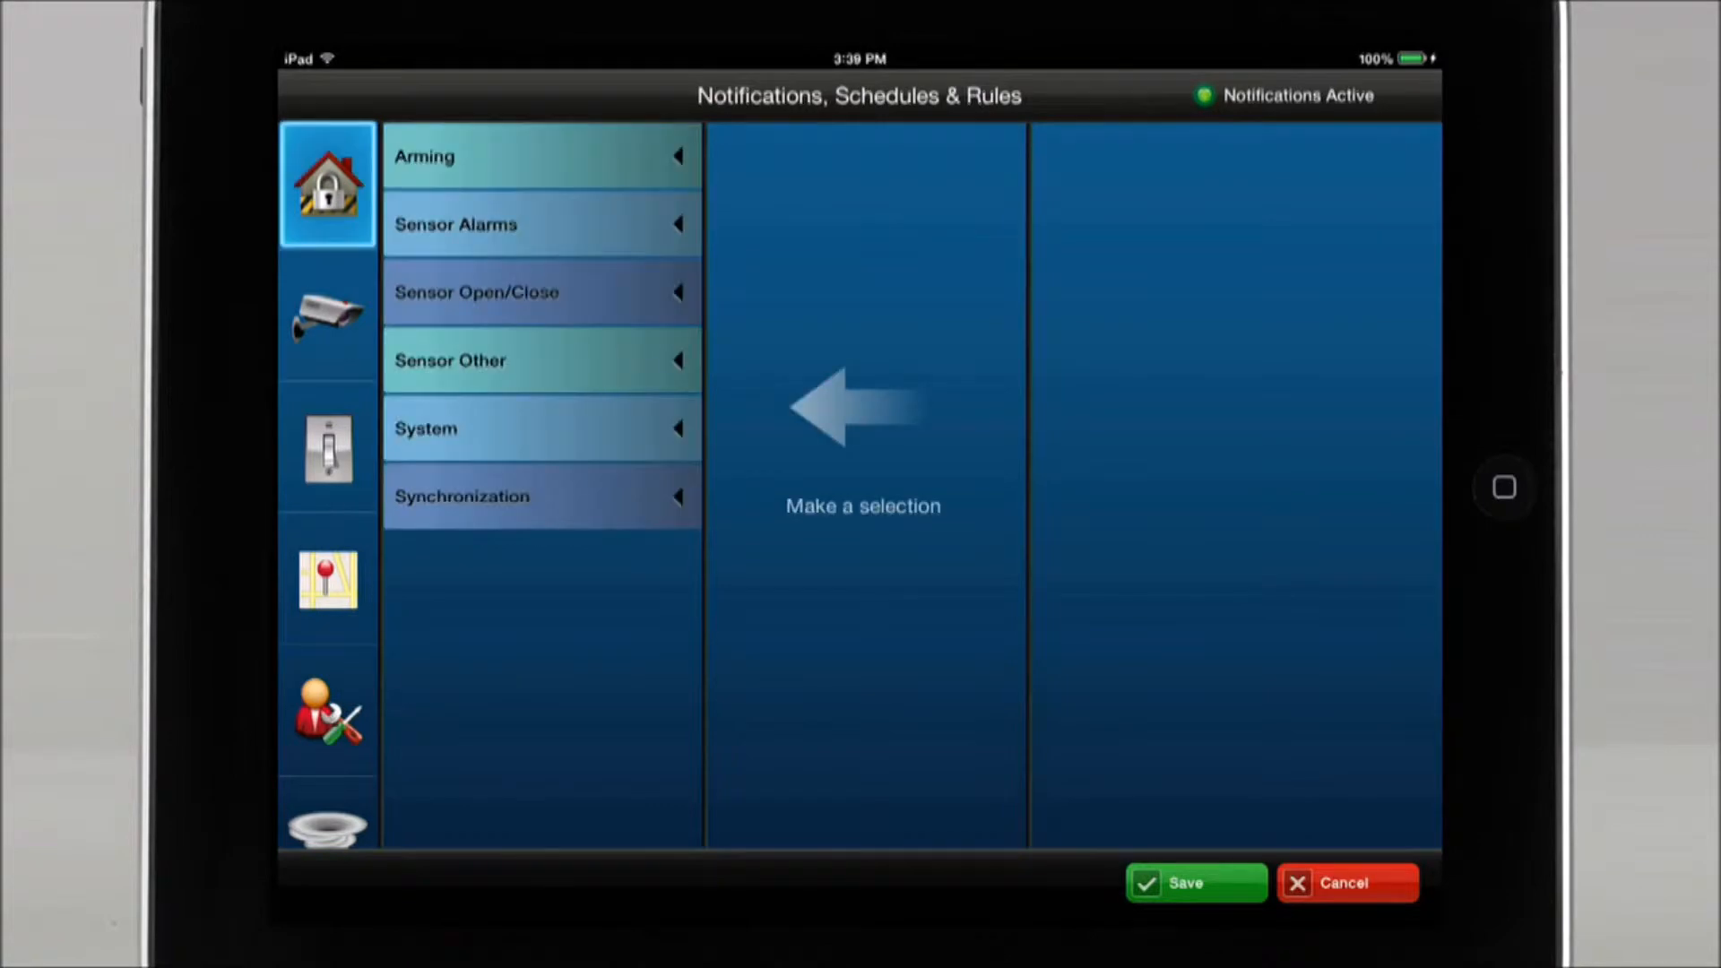
click(326, 316)
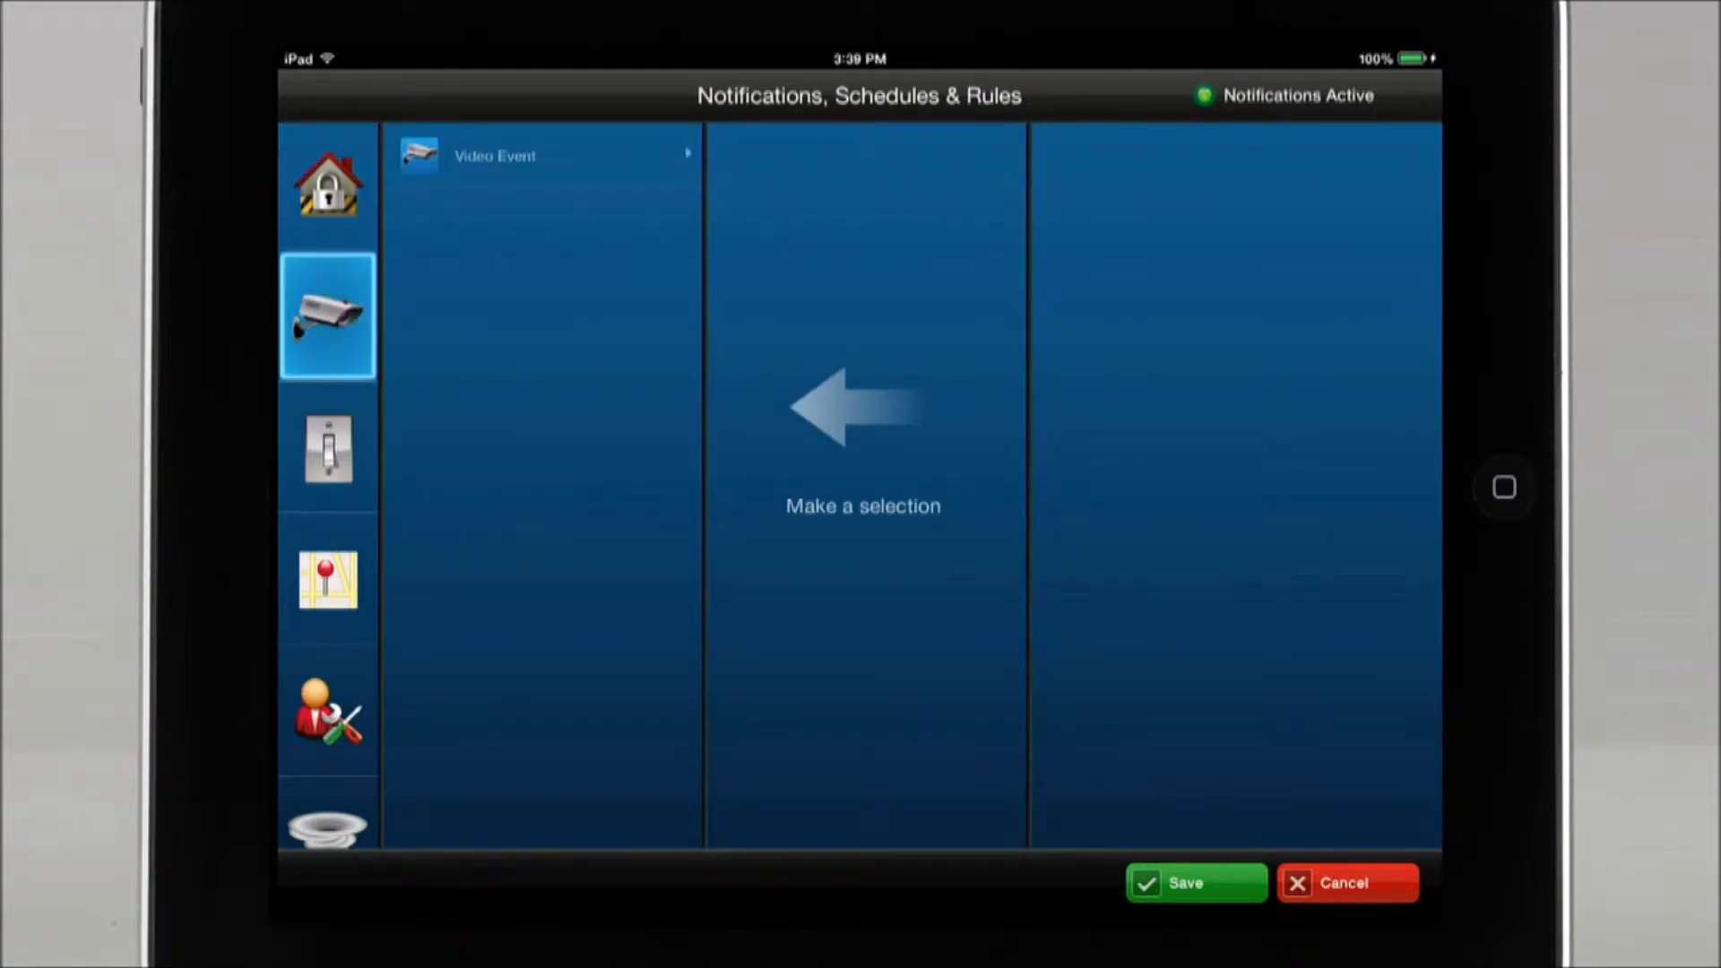
click(326, 579)
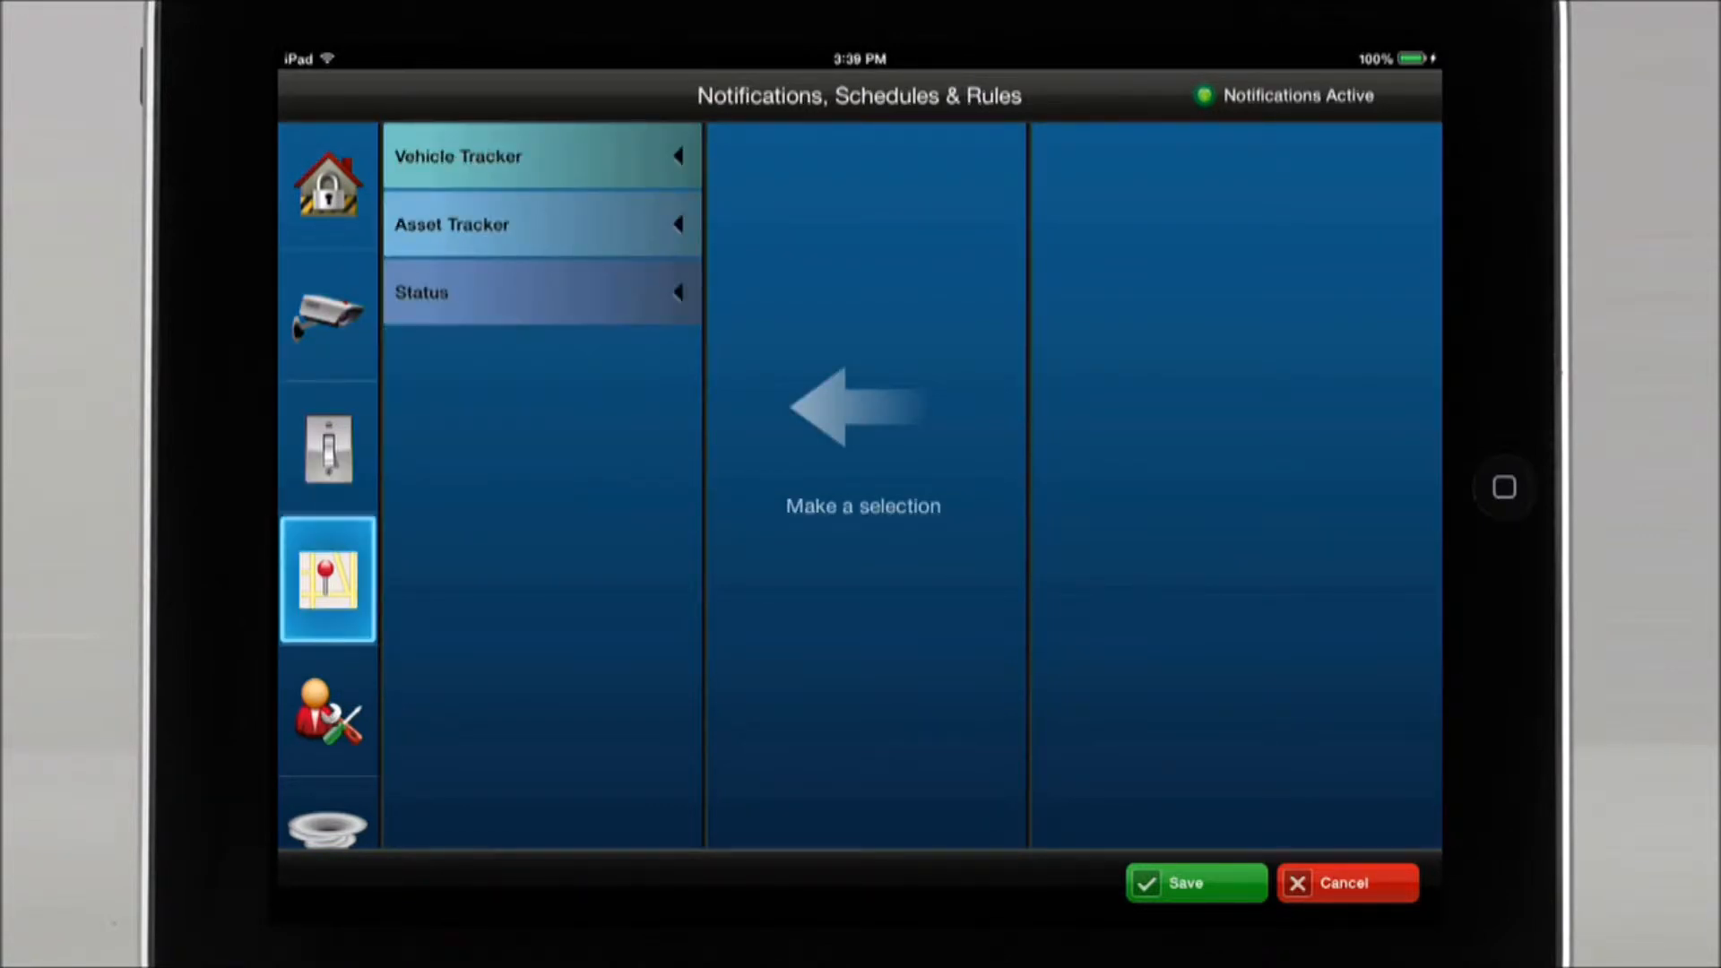
click(326, 817)
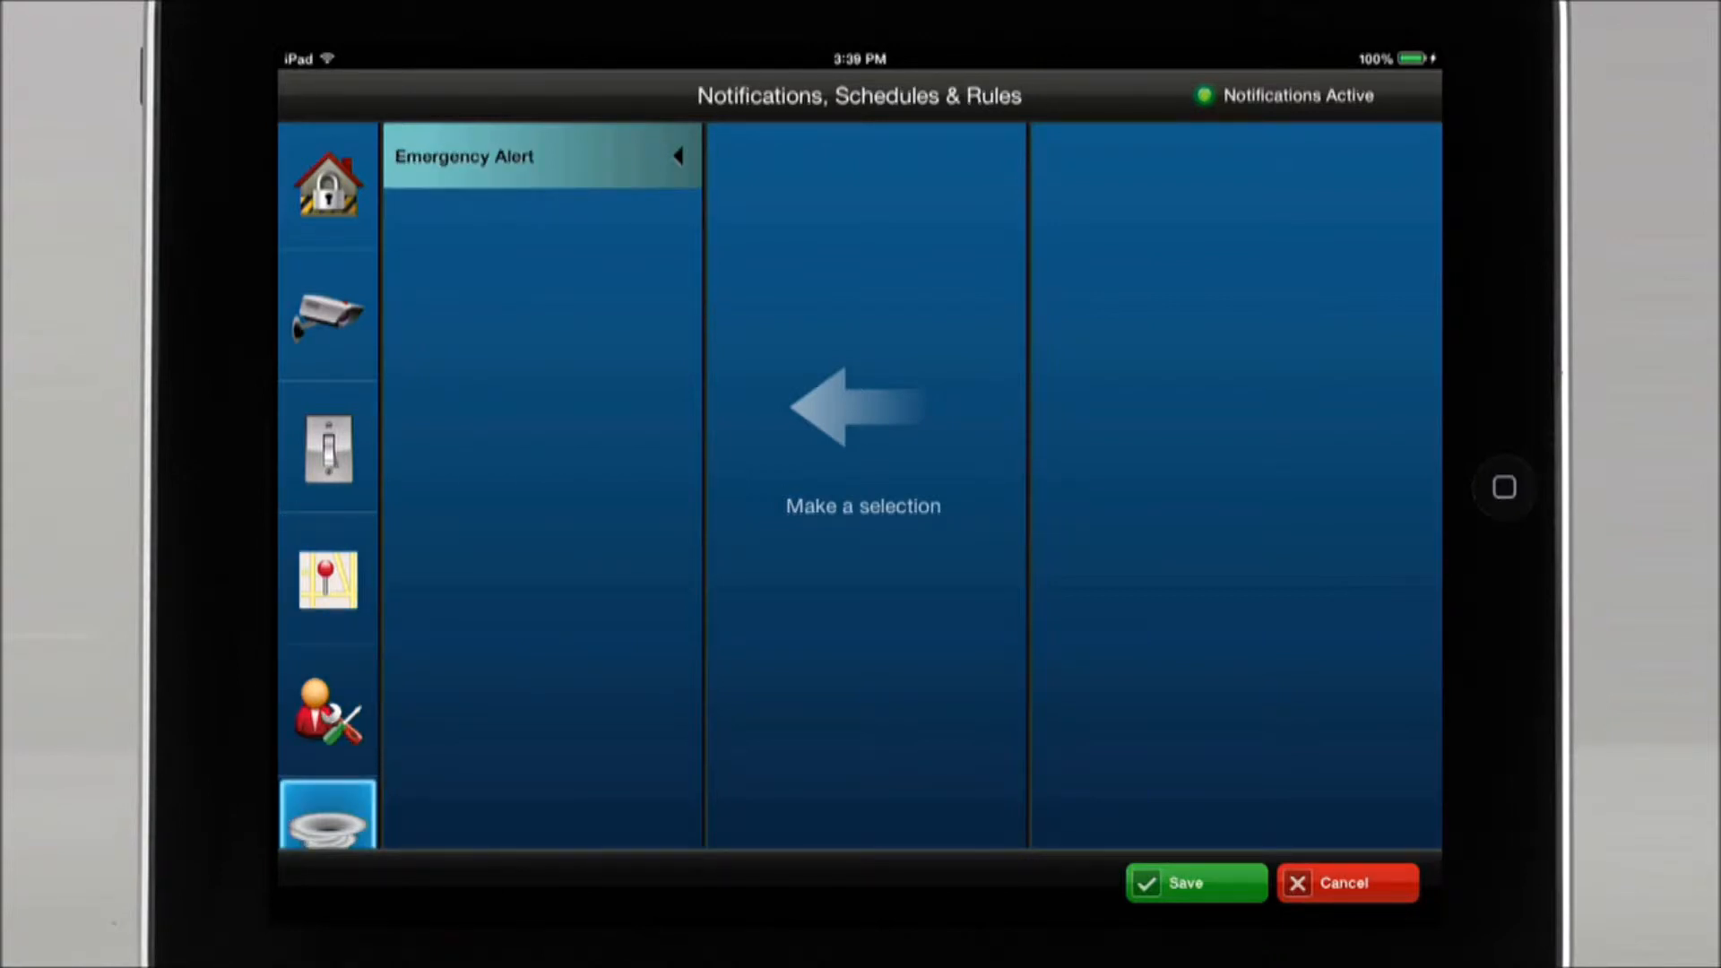
click(326, 183)
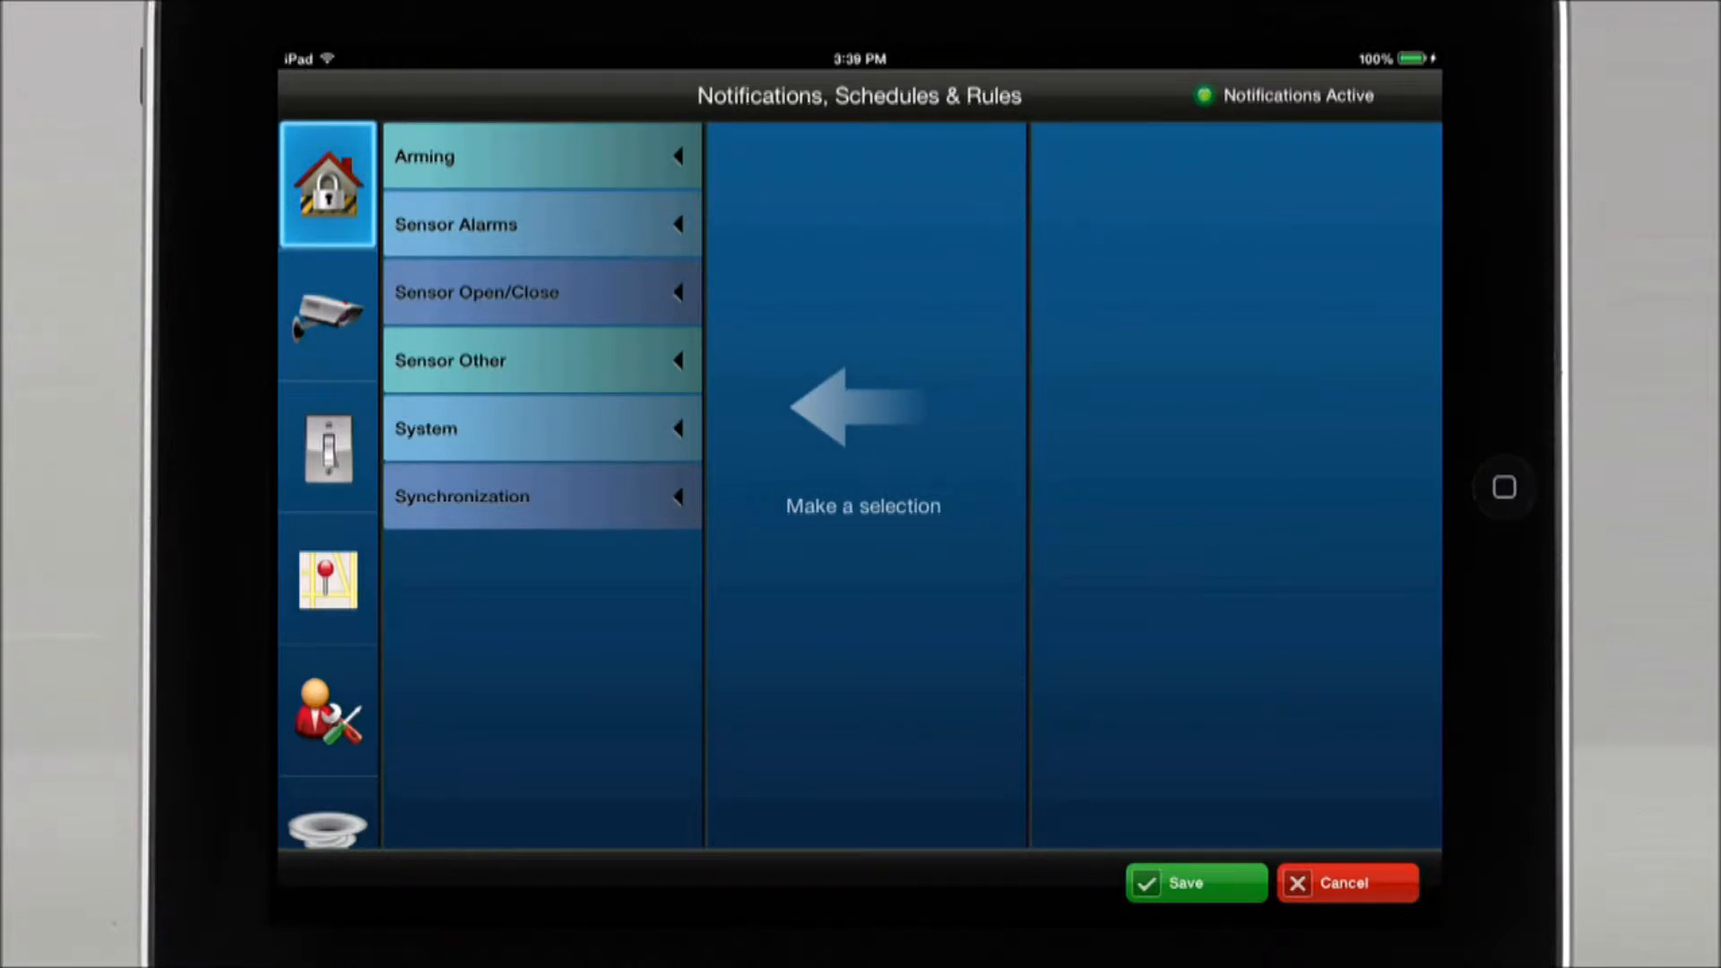
- Add an email notification for the Disarmed event under Arming
click(538, 156)
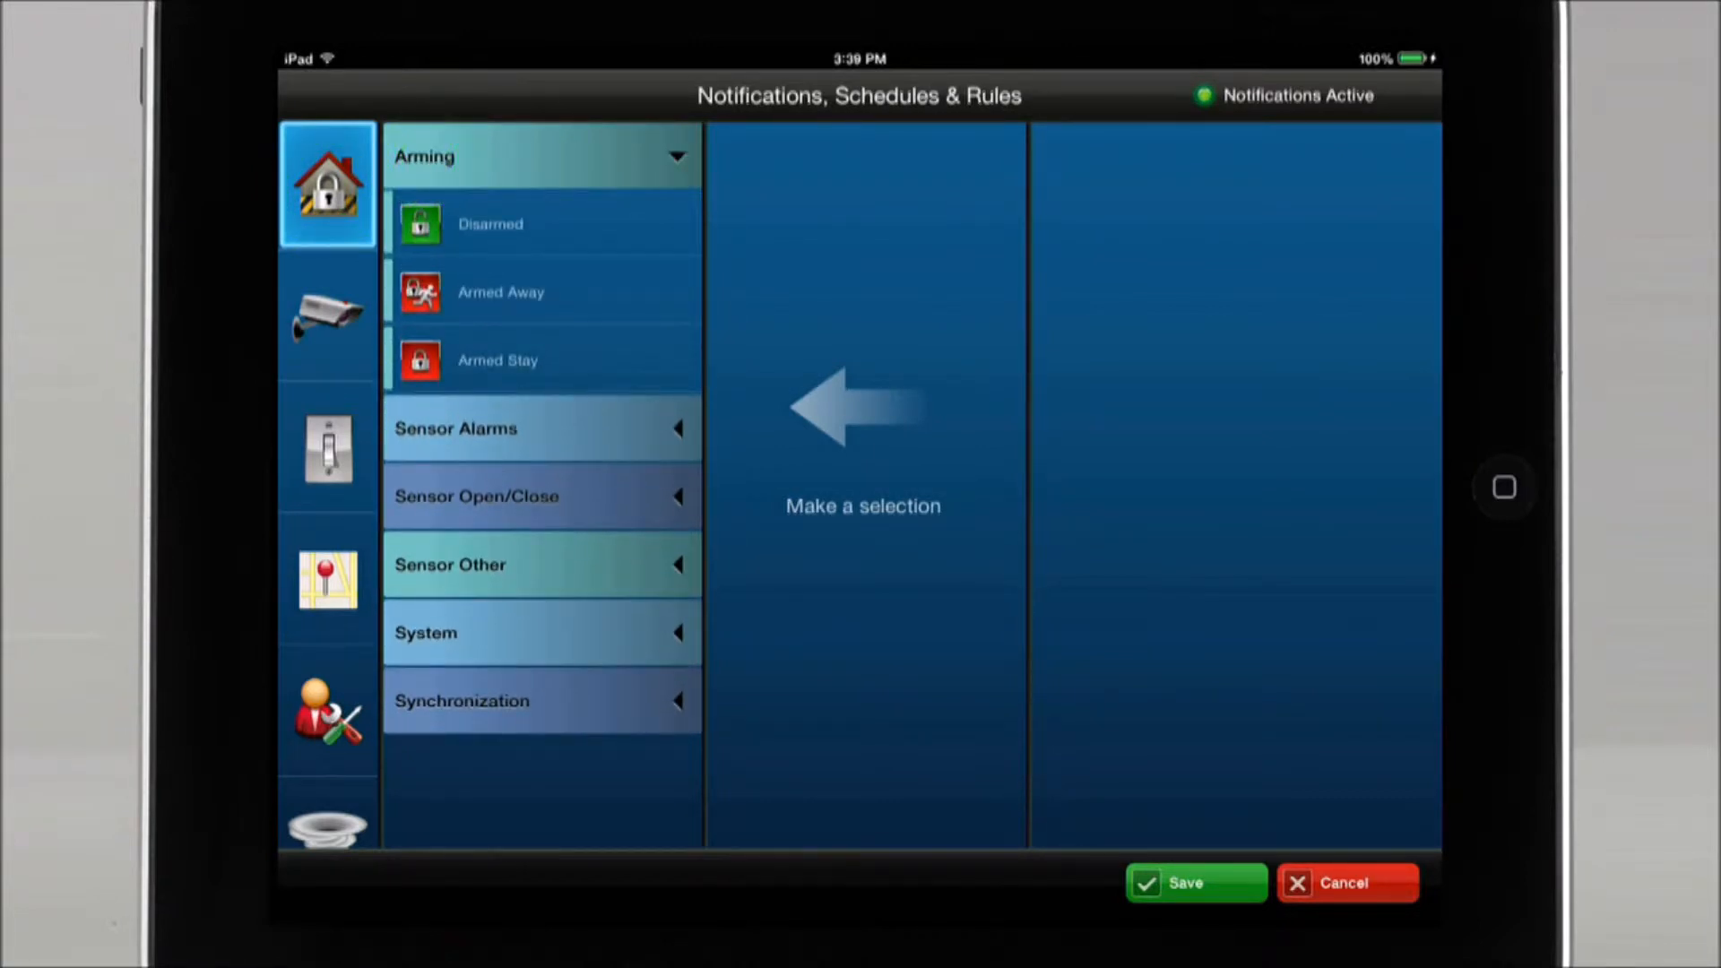
click(542, 224)
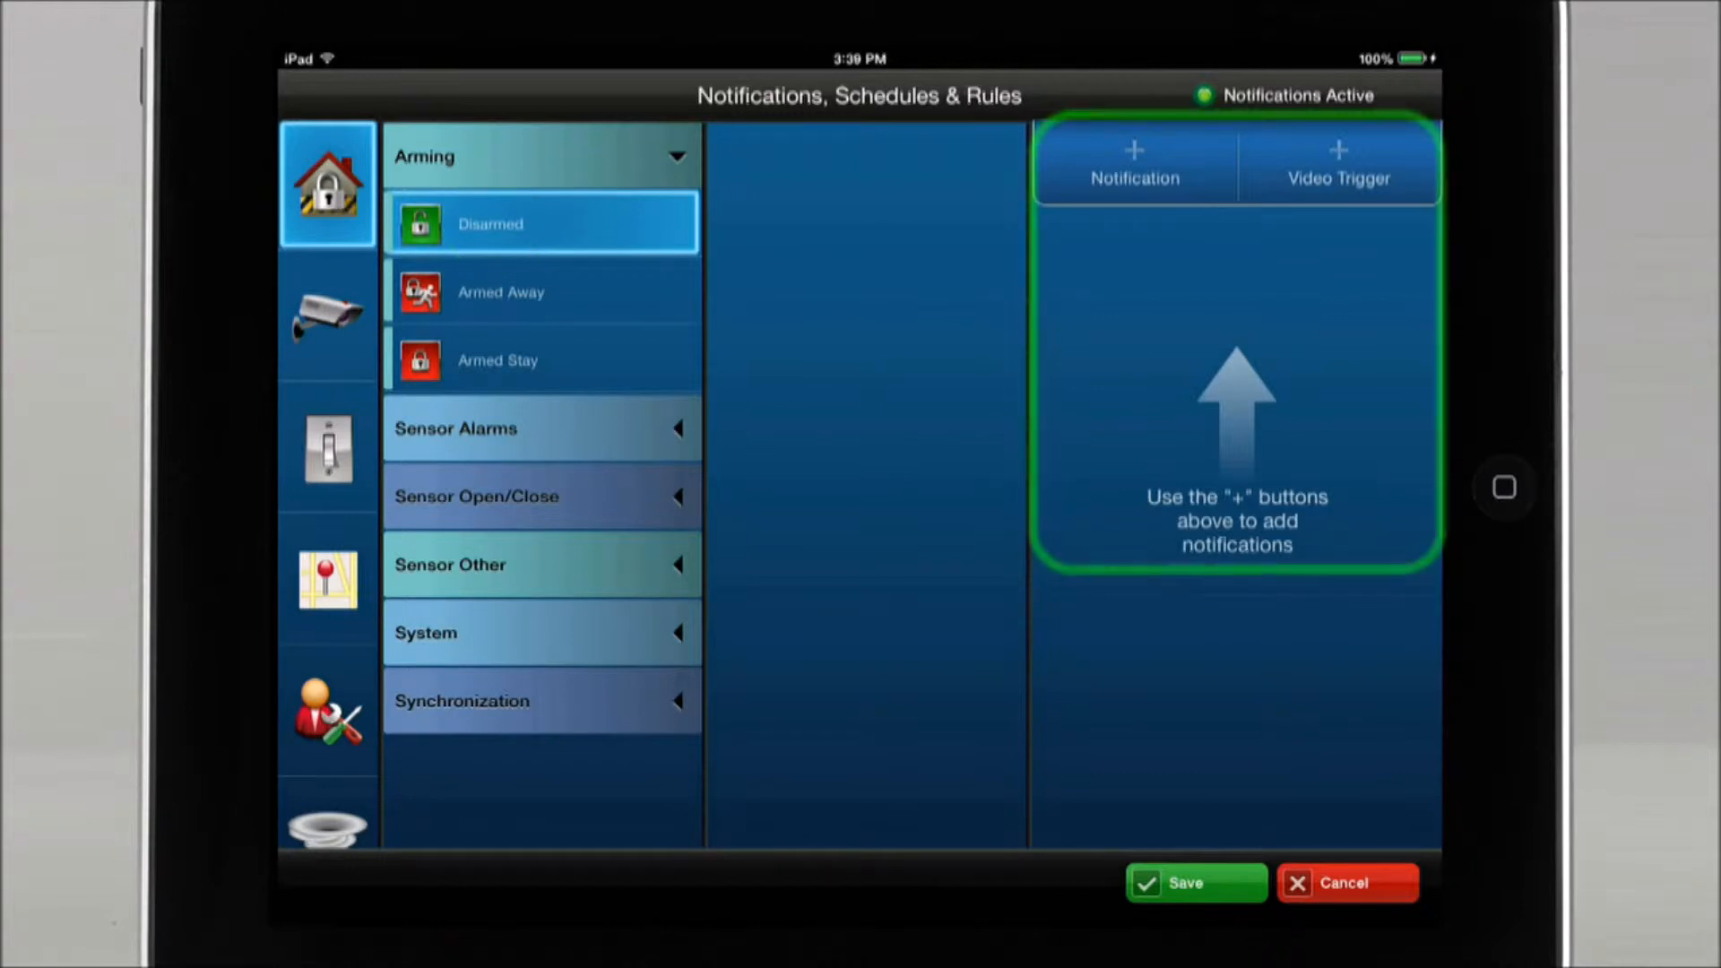
click(1133, 163)
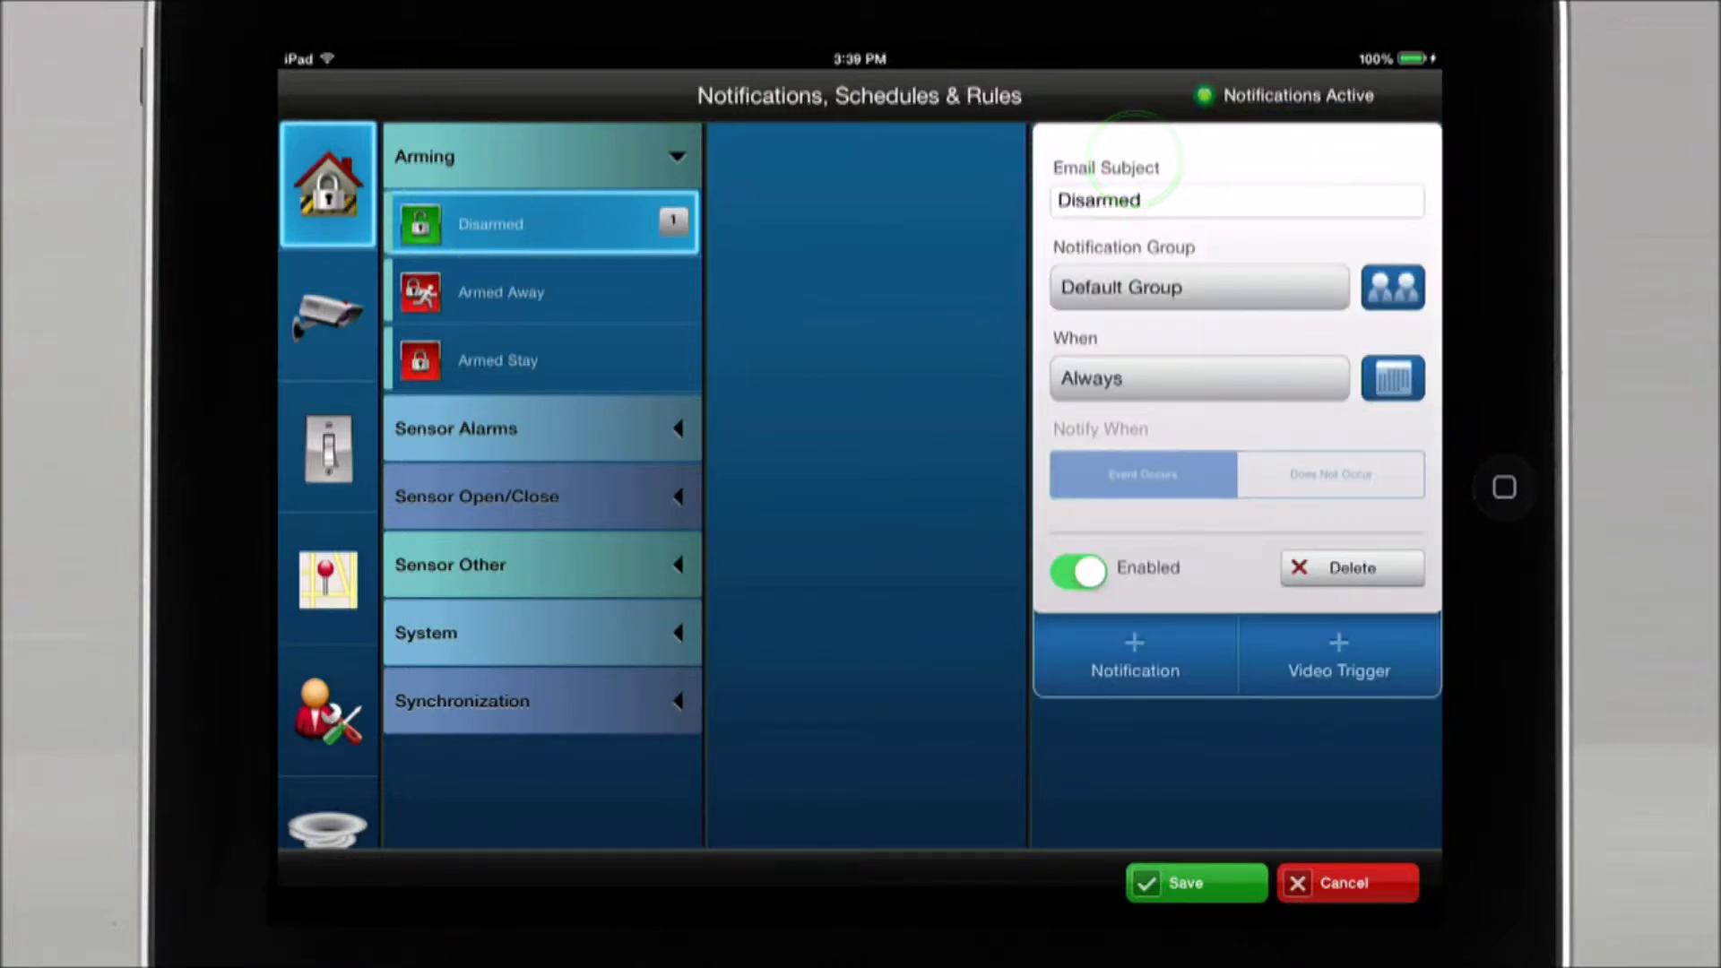
- Set the email subject to 'Disarmed System' and show the notification group choices
click(1233, 199)
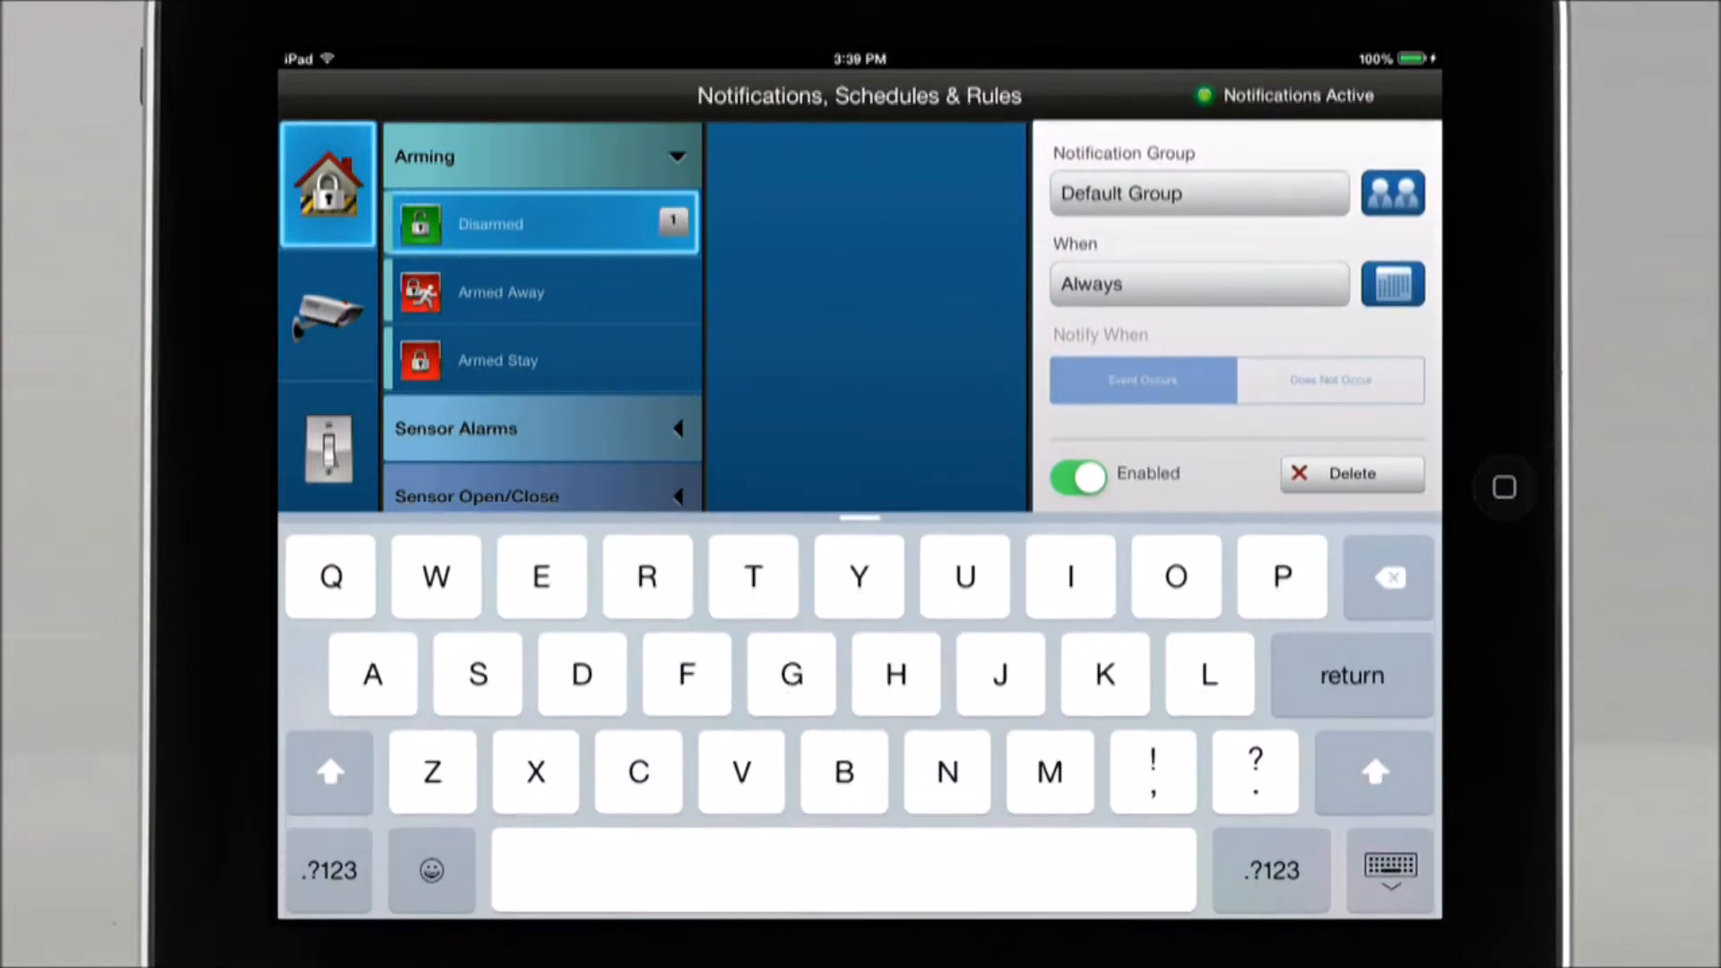
text(System)
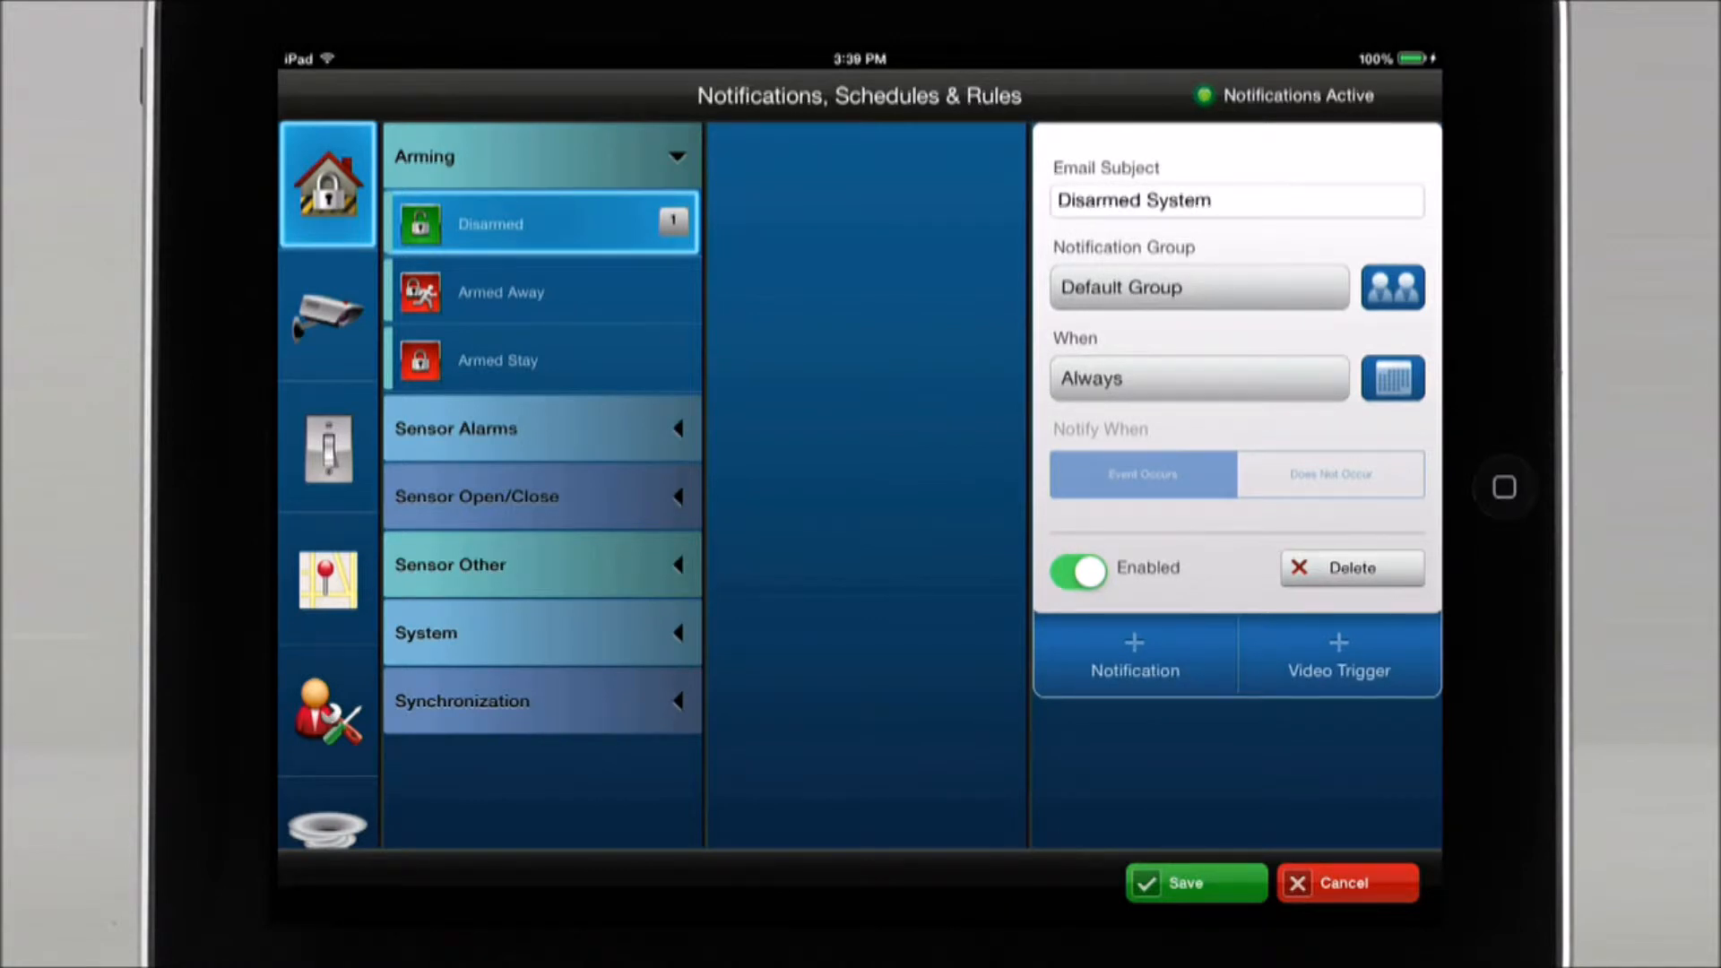
click(1197, 287)
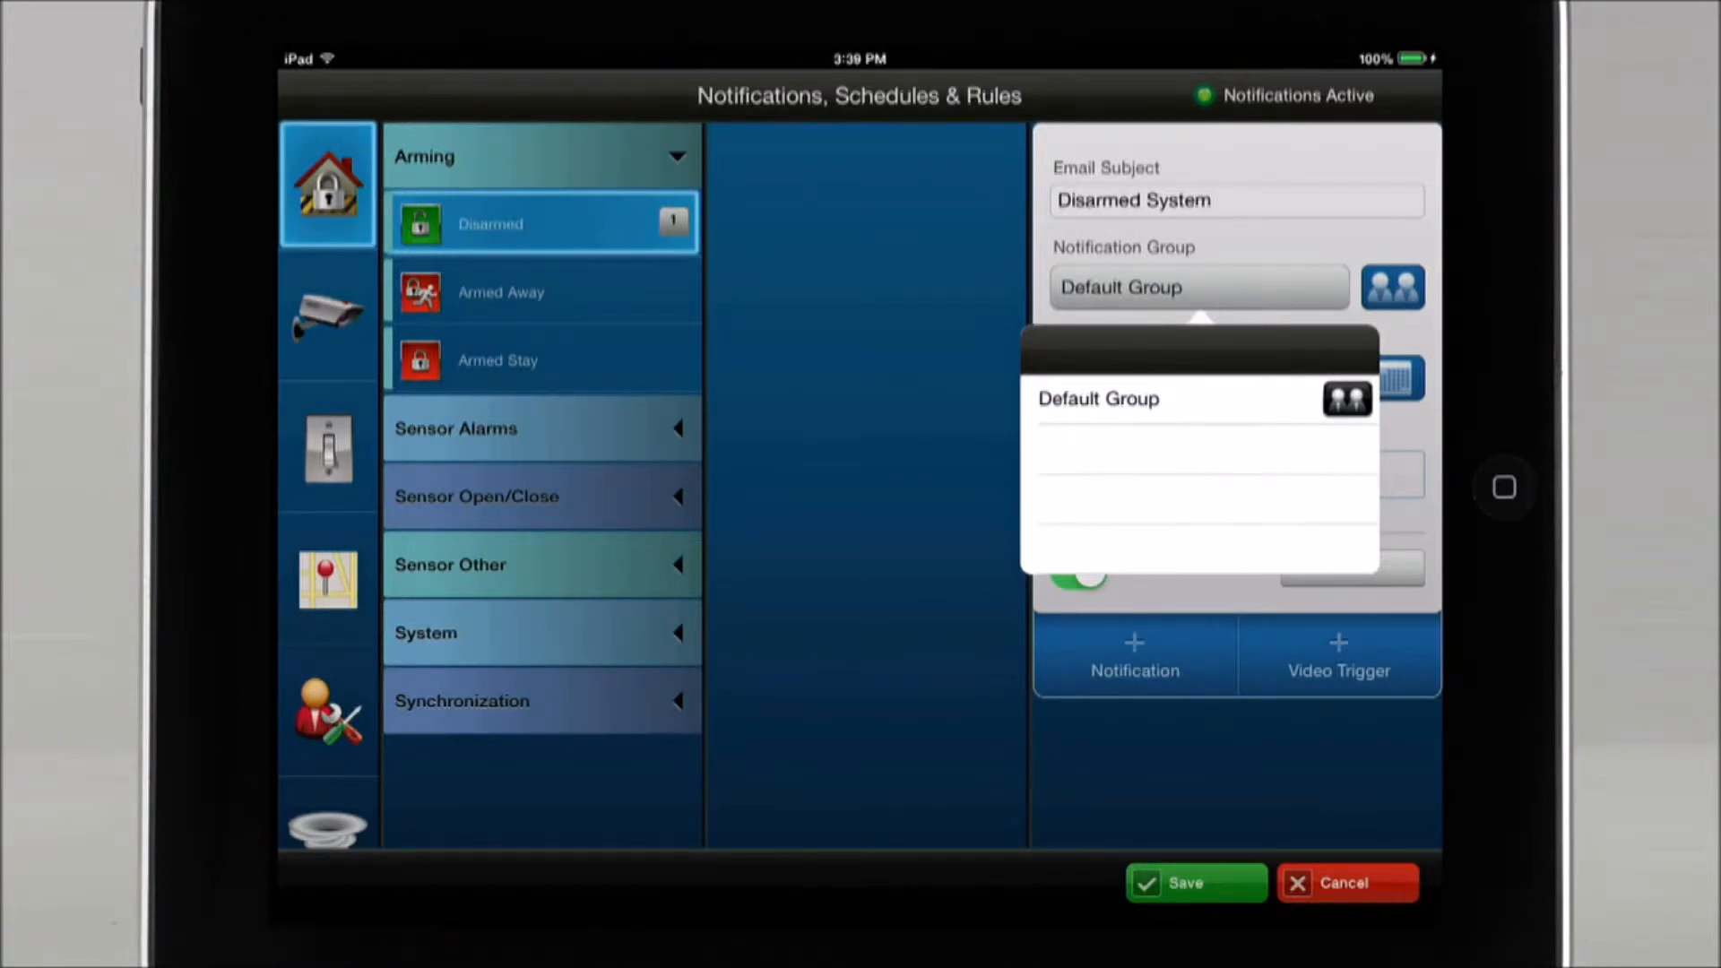
- Keep Default Group as recipients and Always as the notification schedule
click(1098, 398)
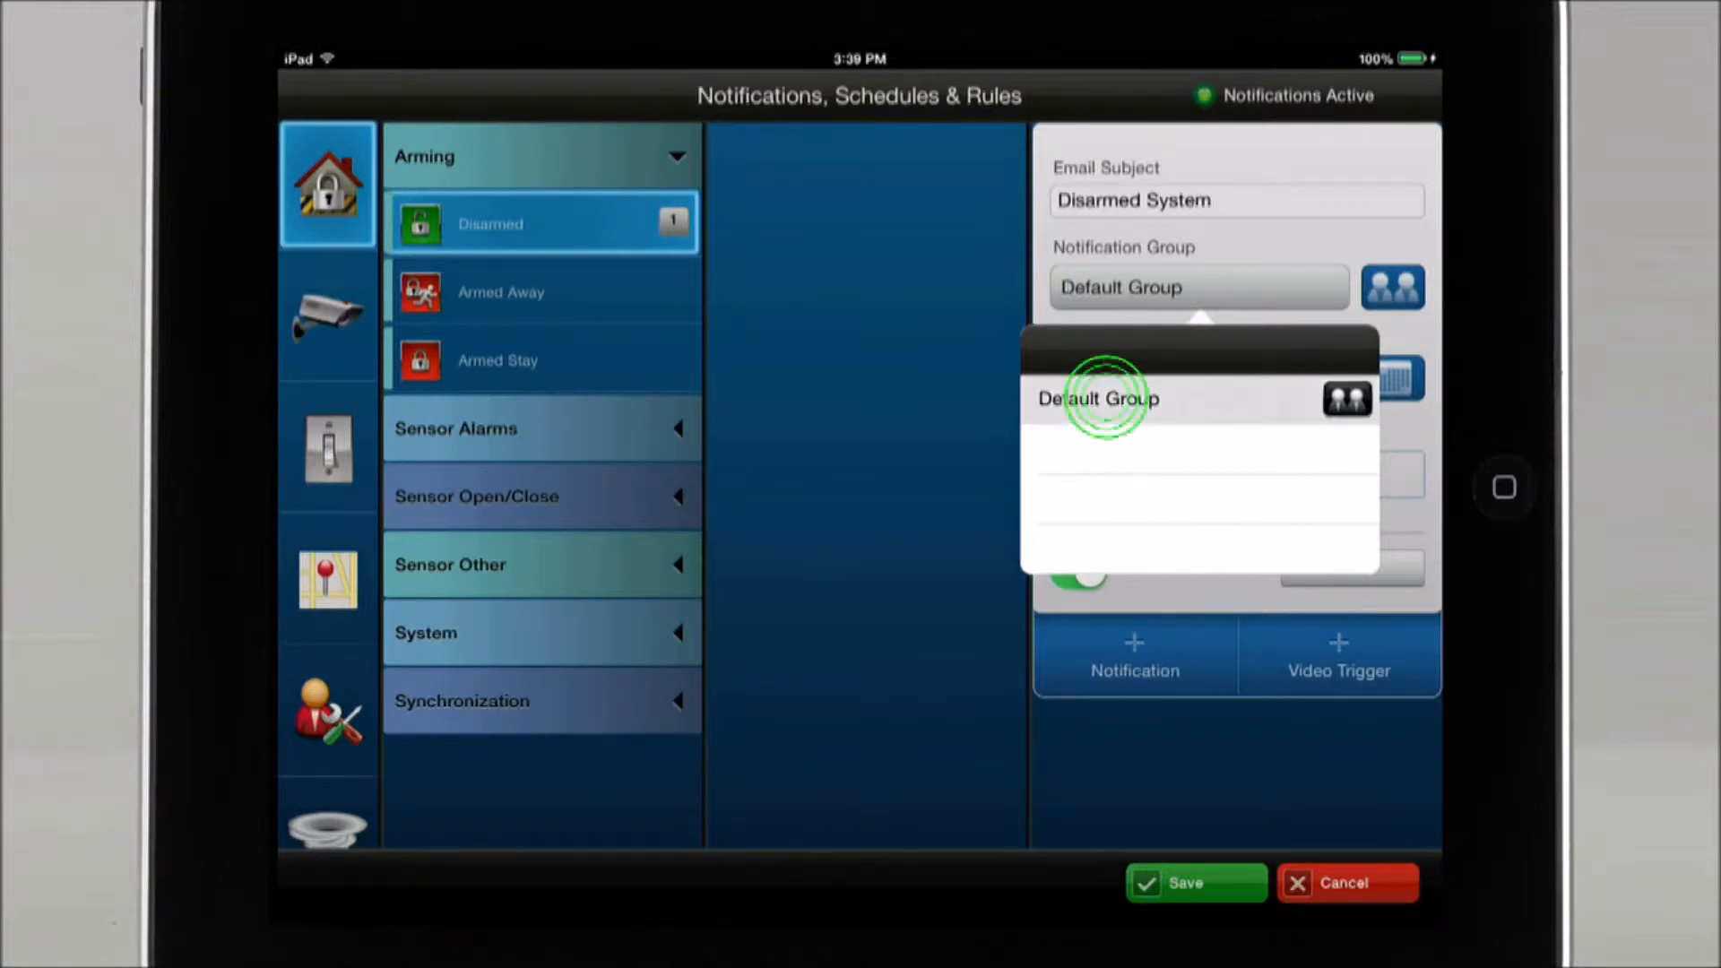
click(1097, 398)
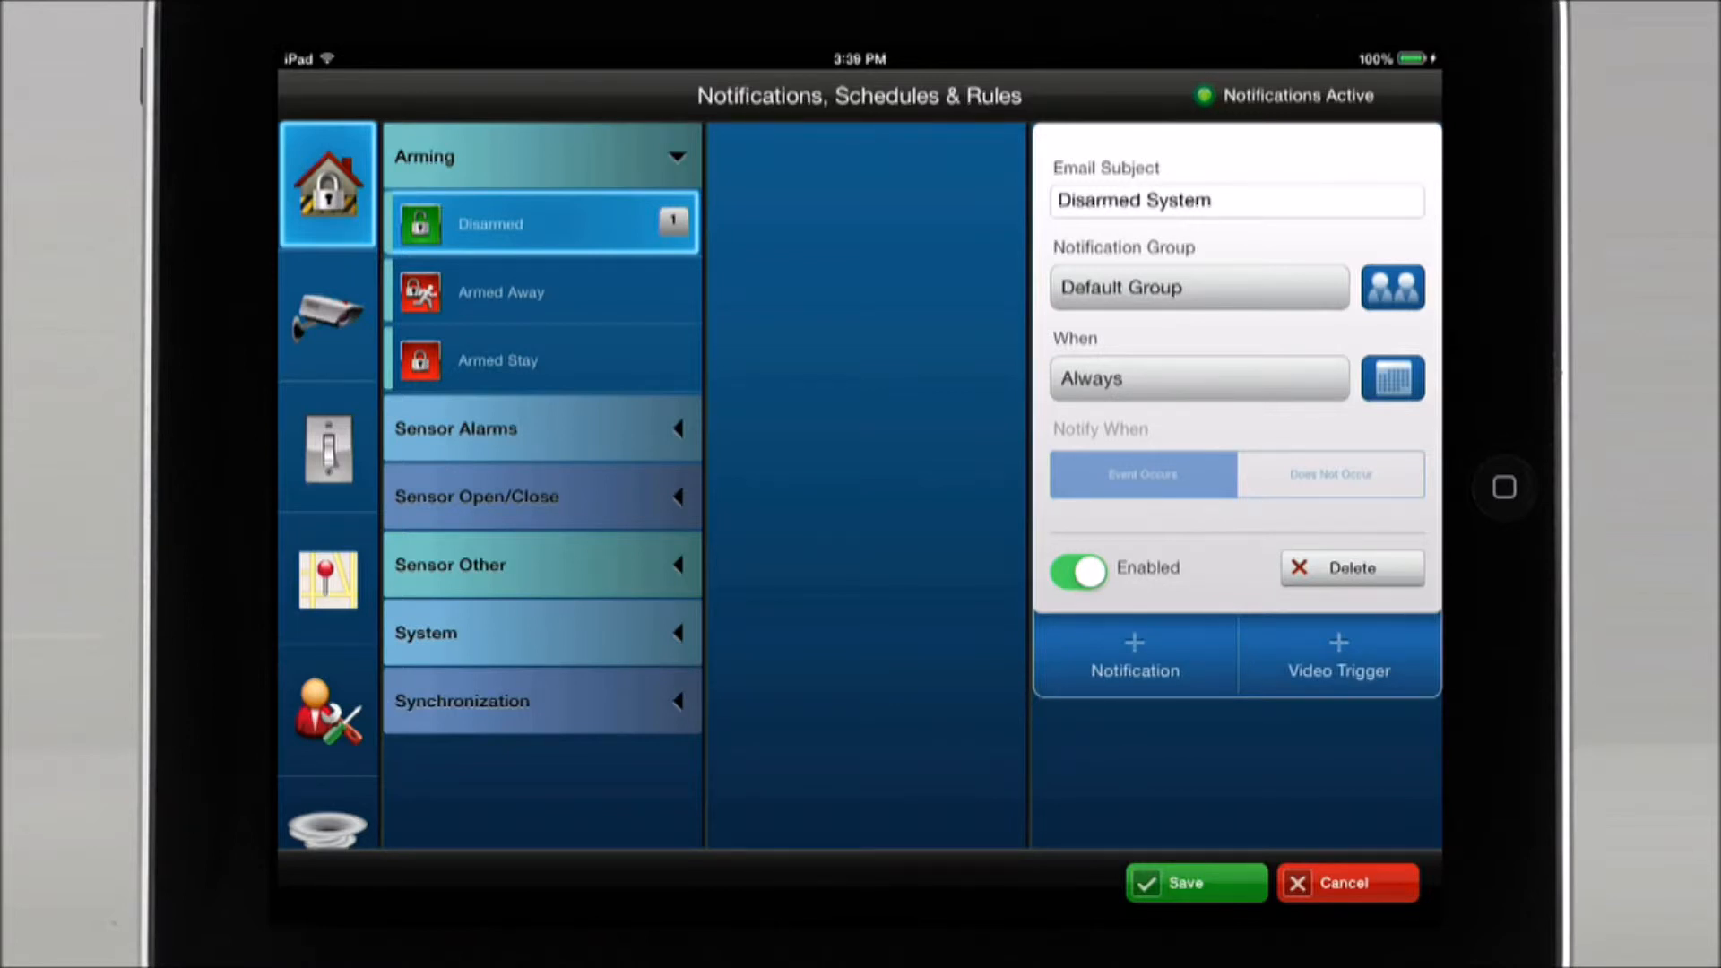
click(1118, 378)
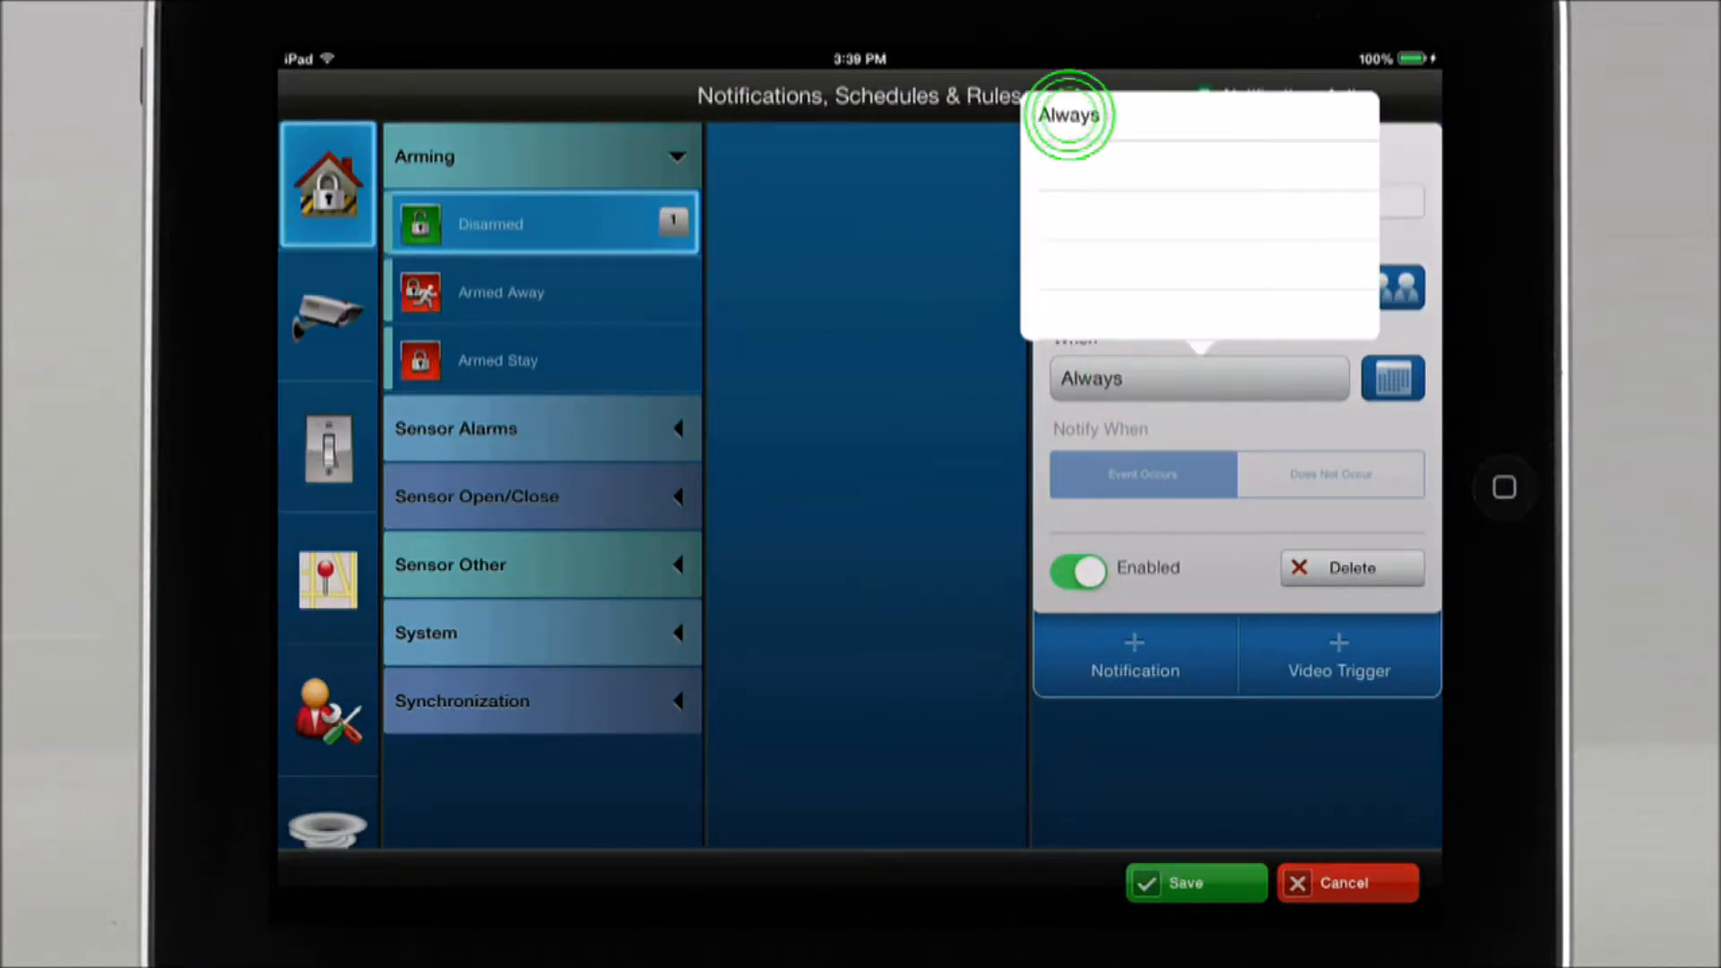
click(1068, 114)
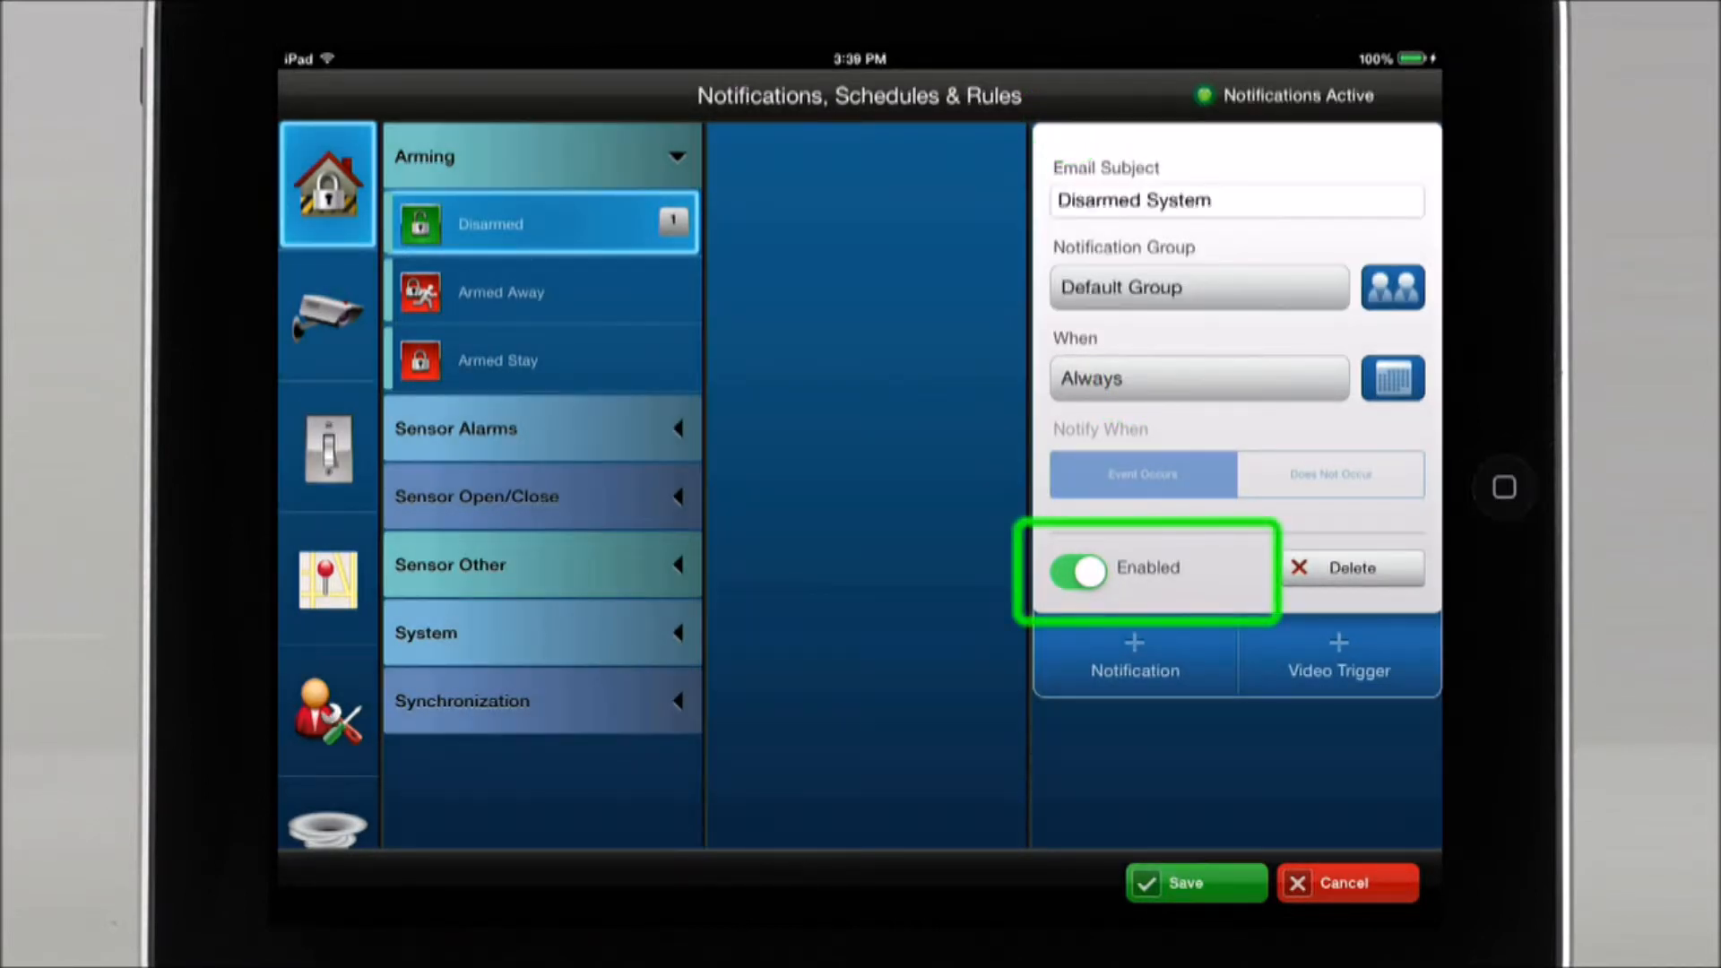
- Toggle the notification off and back on, then add a video trigger for Disarmed
click(1077, 574)
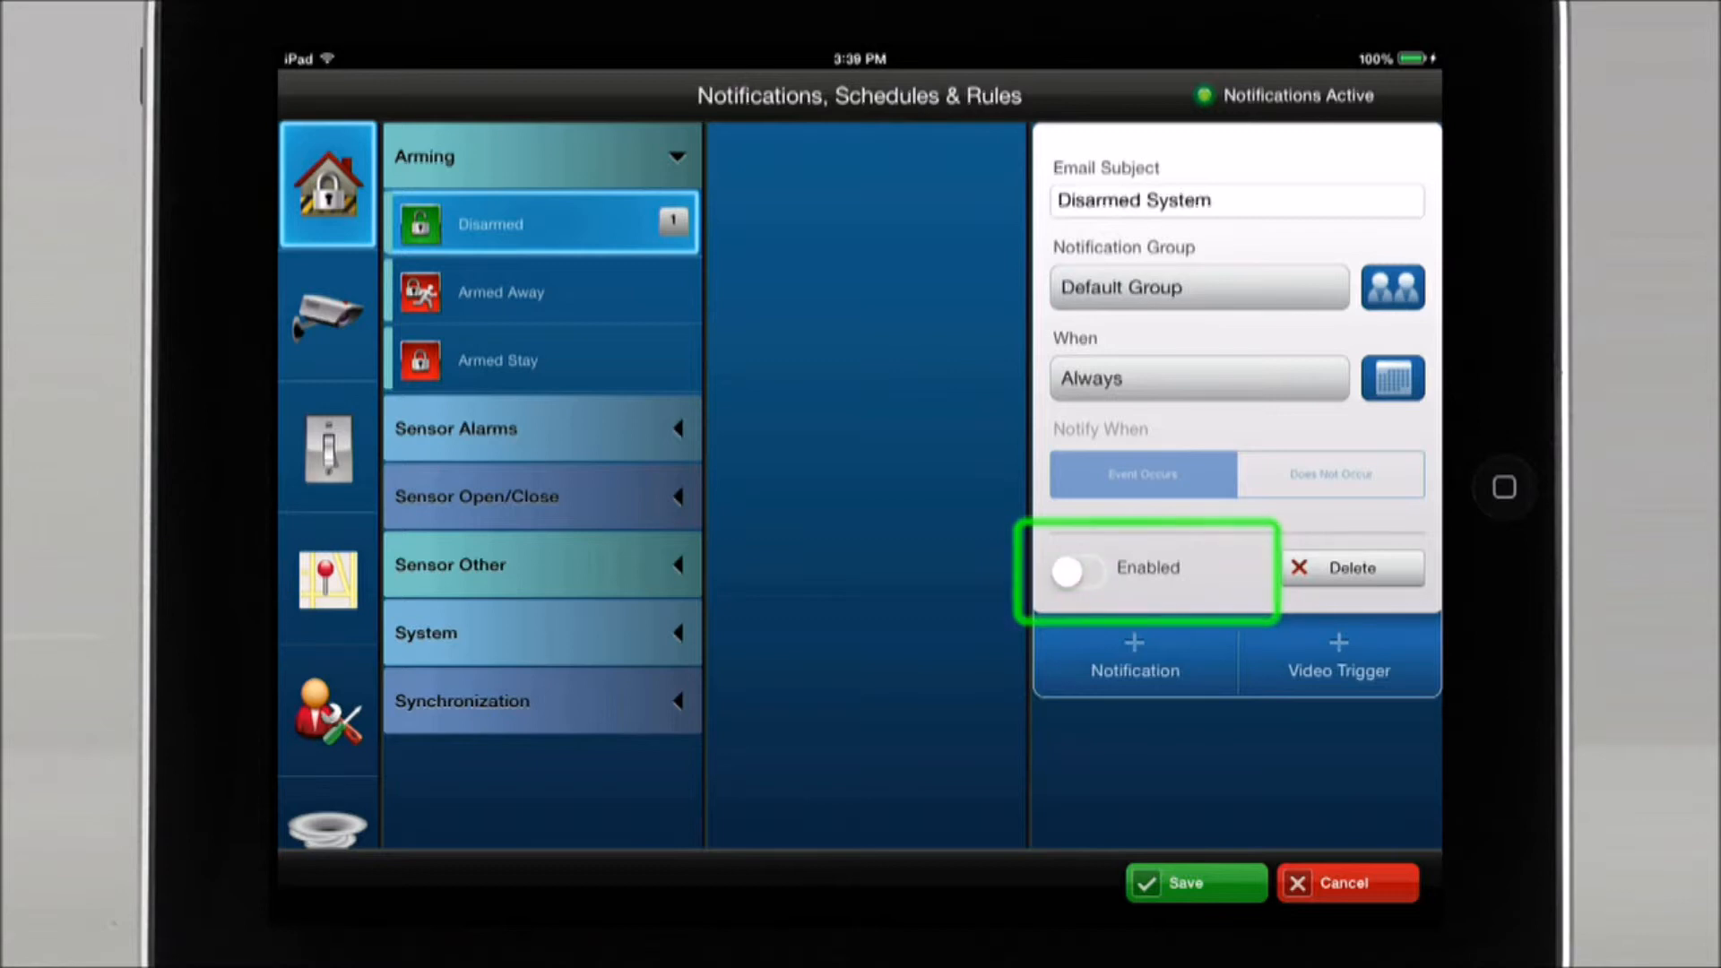
click(1077, 572)
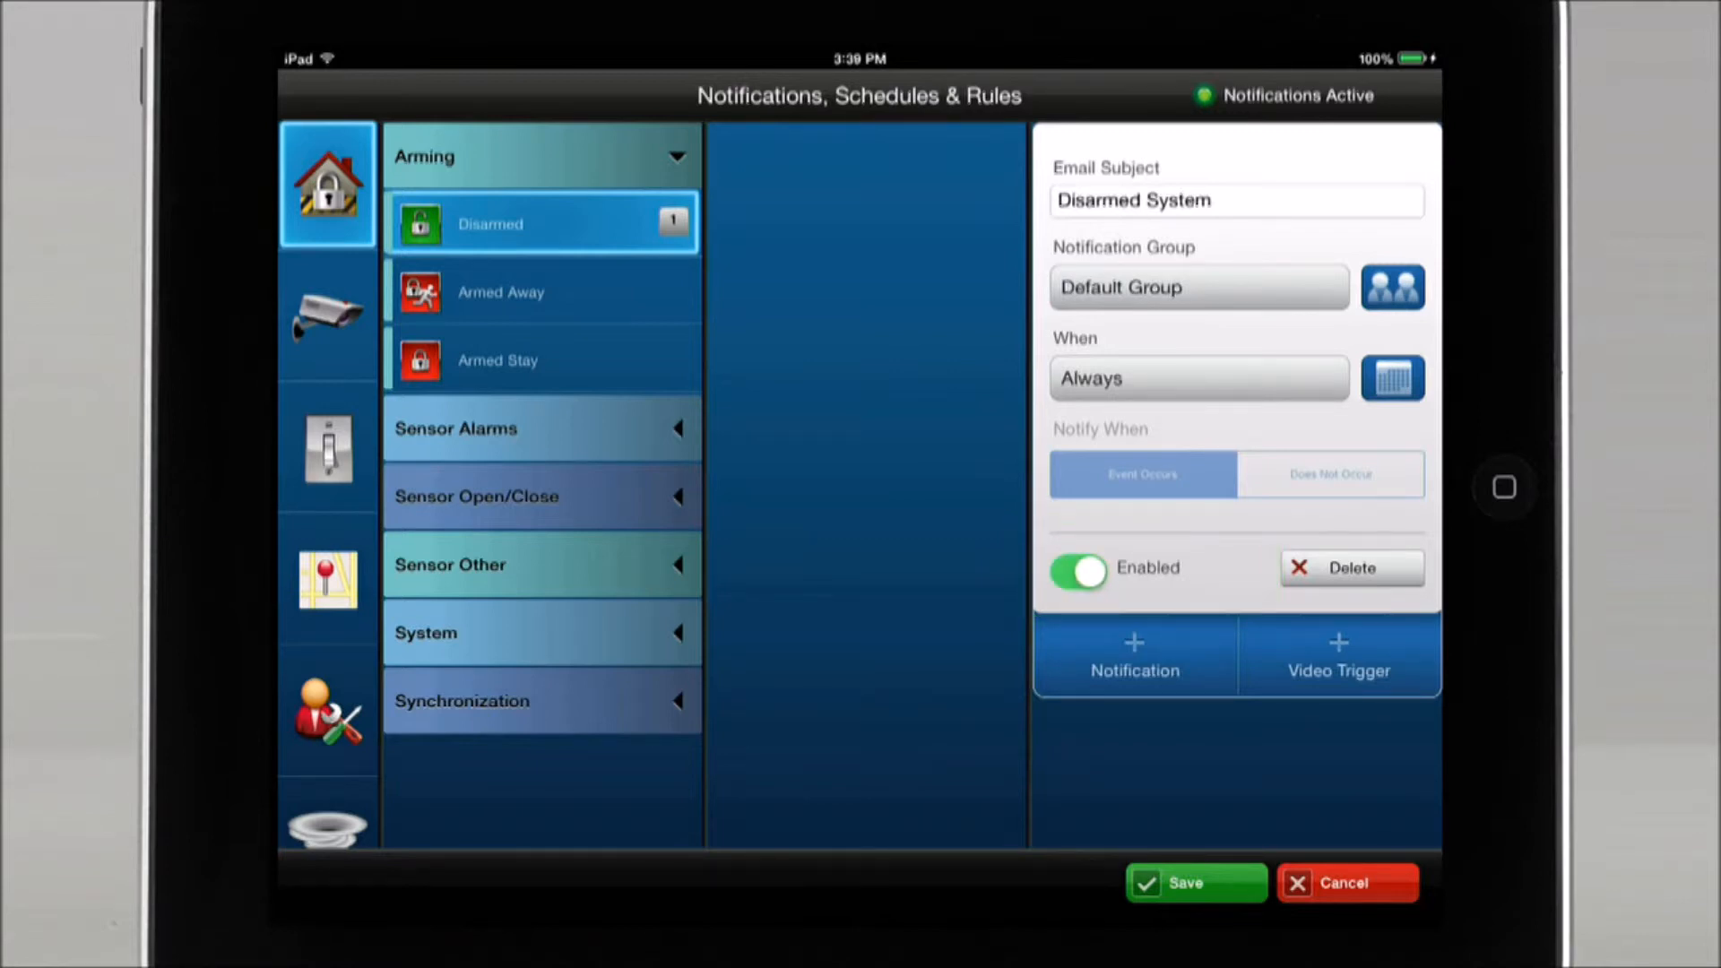
click(1338, 656)
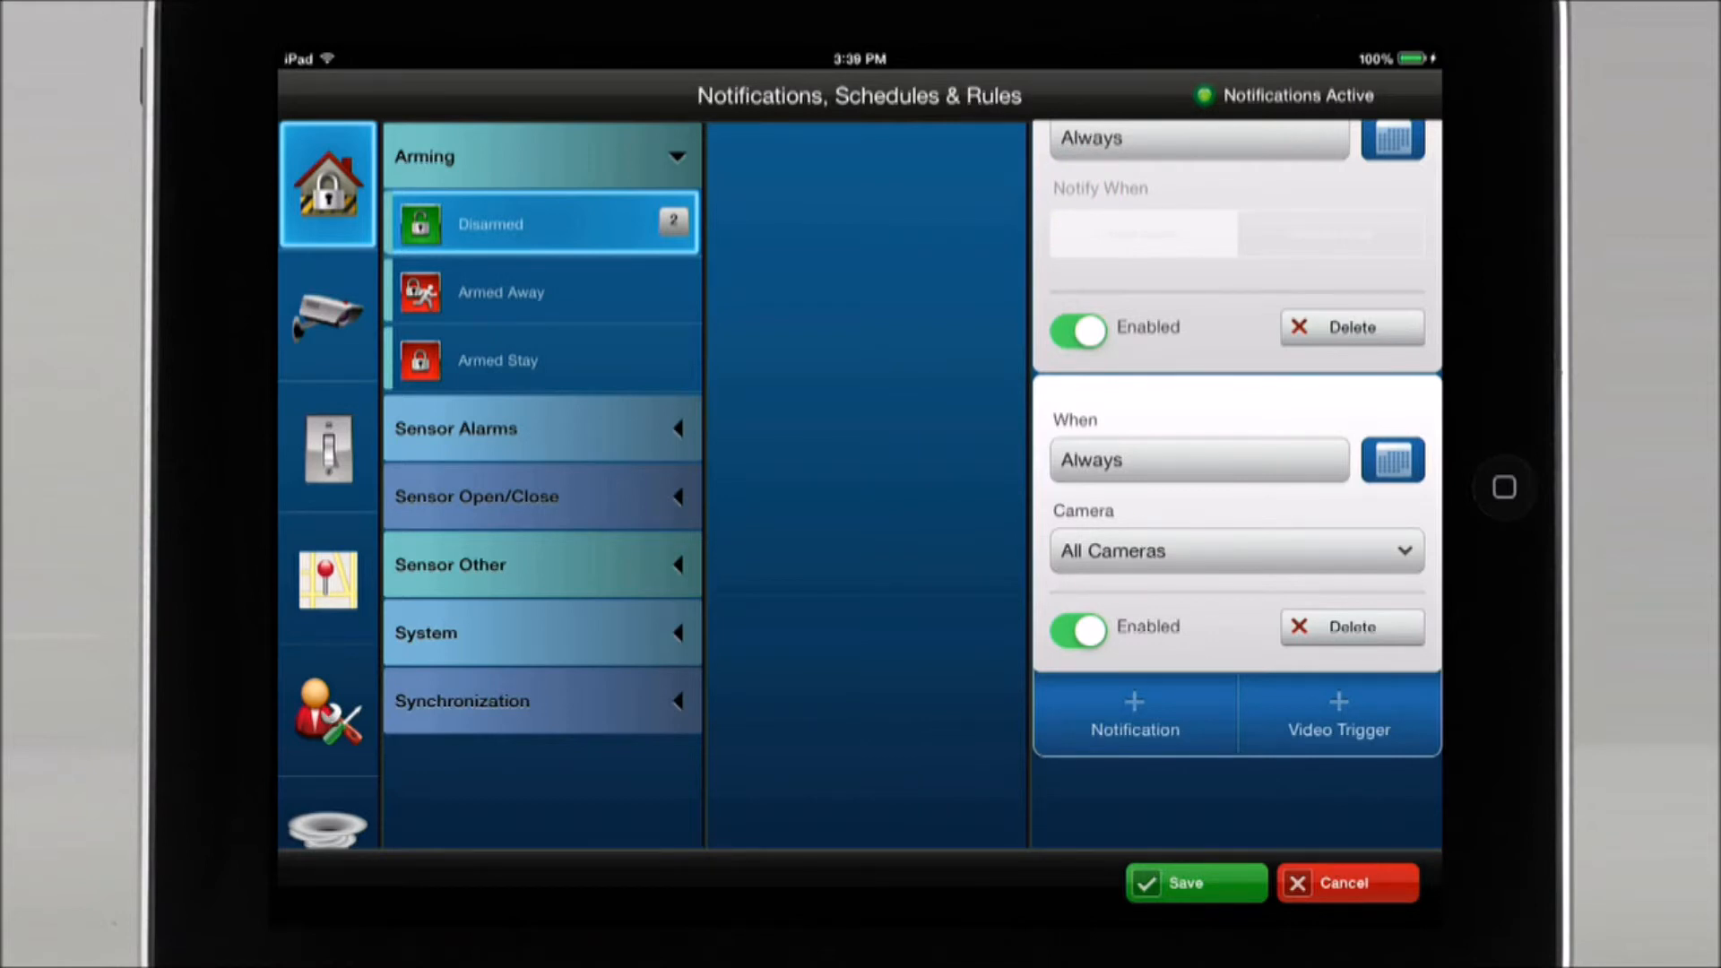
- Set the video trigger camera to Front Hall and save the events
click(1233, 550)
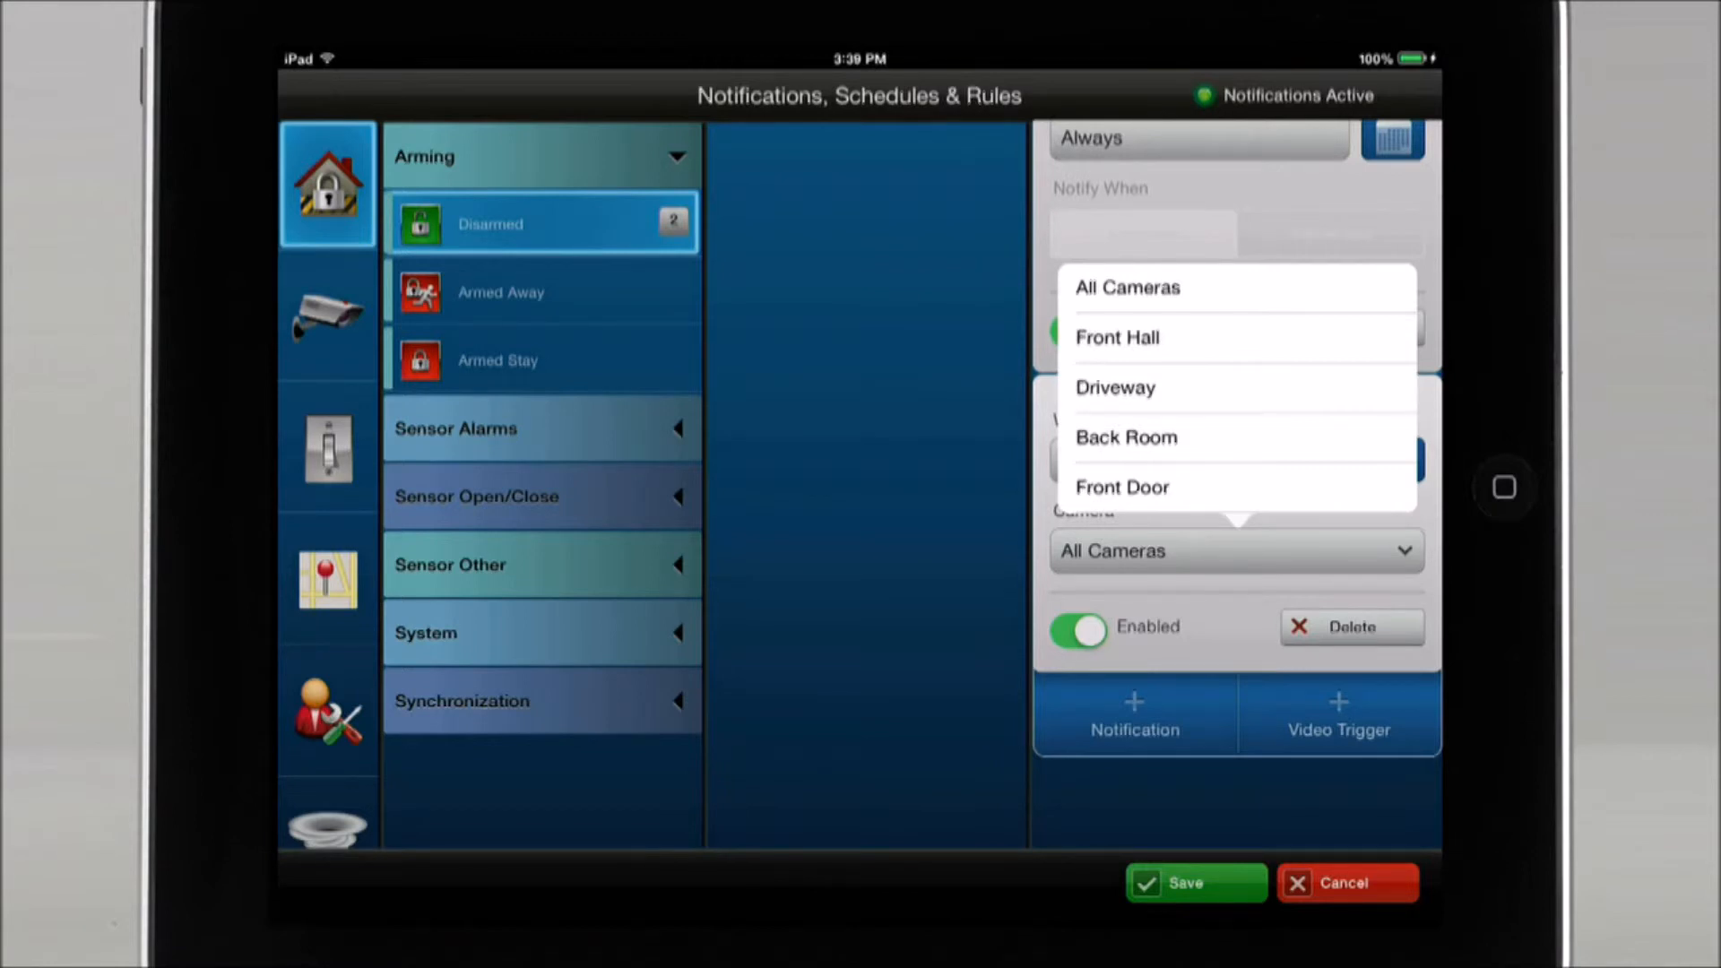
click(1117, 337)
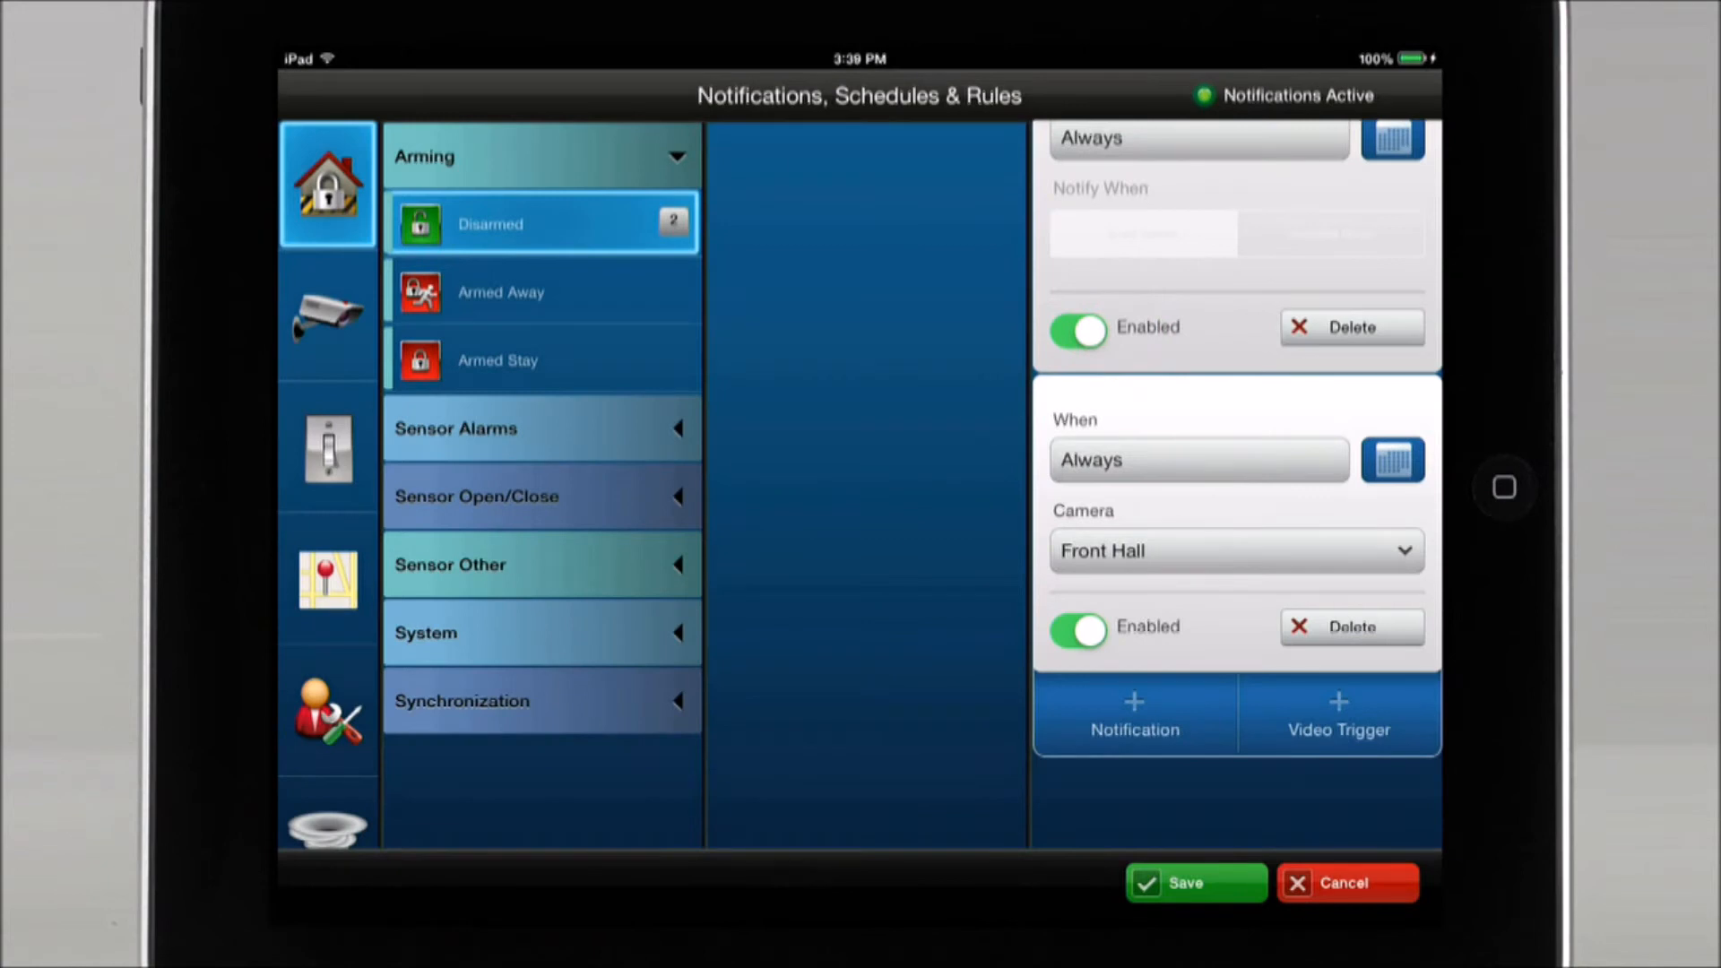
click(1194, 882)
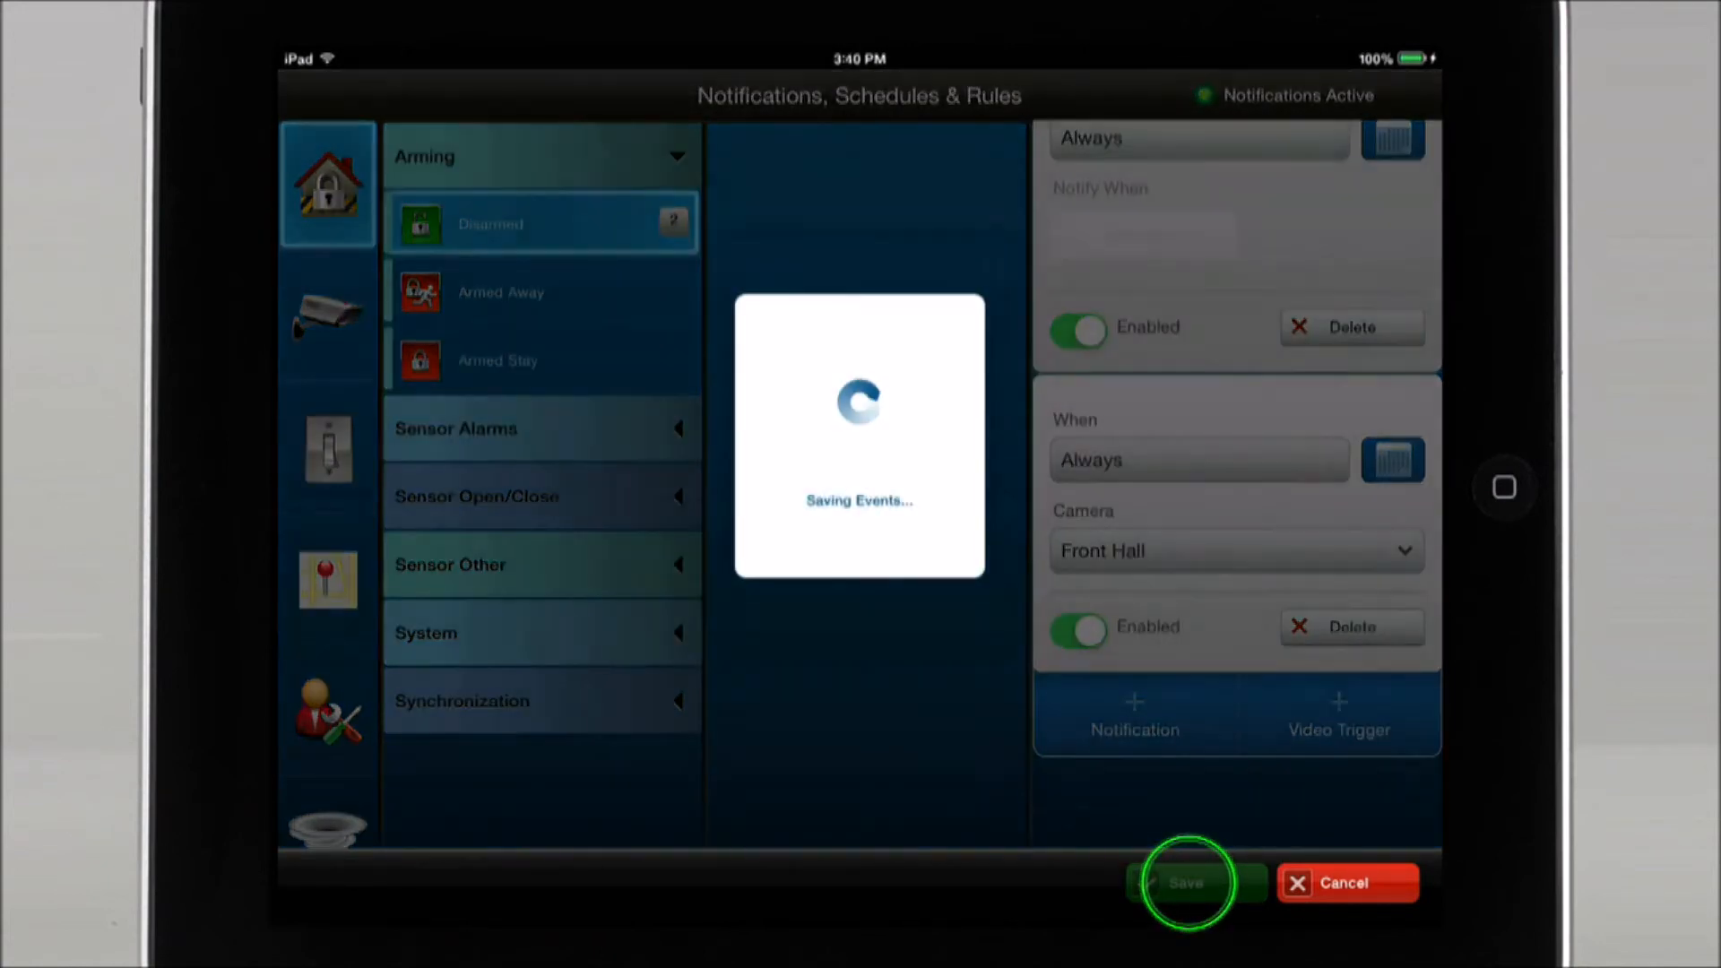